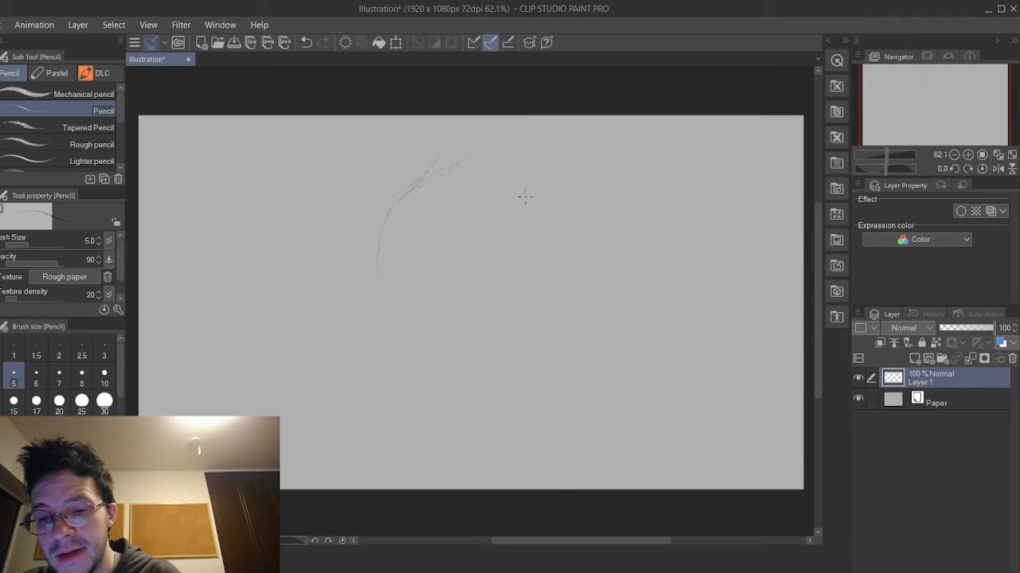
Undo a rough first stroke, then sketch the hair's curved top, sides and fringe strands.
left_click_drag(470, 155, 570, 351)
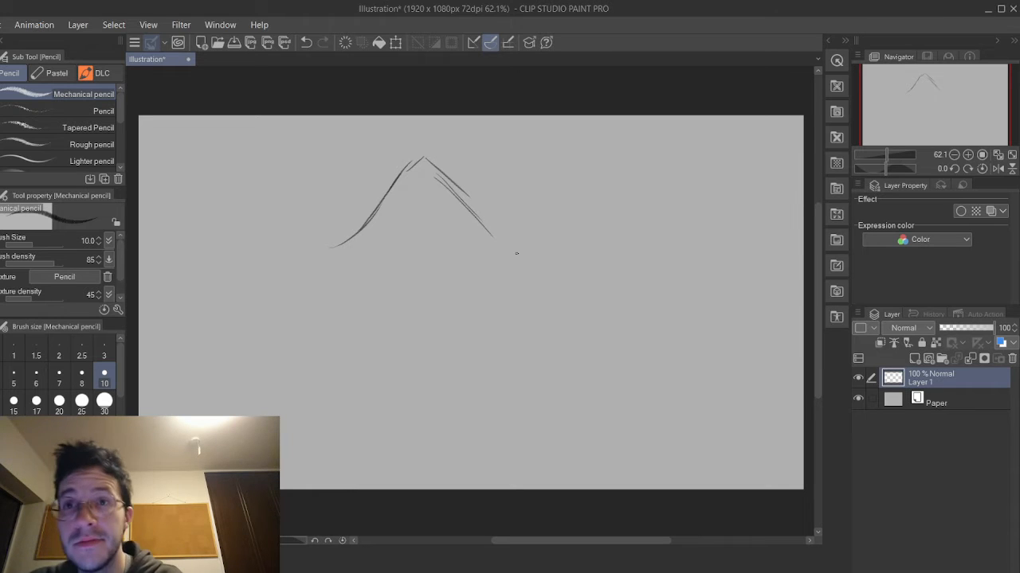
key("ctrl+z")
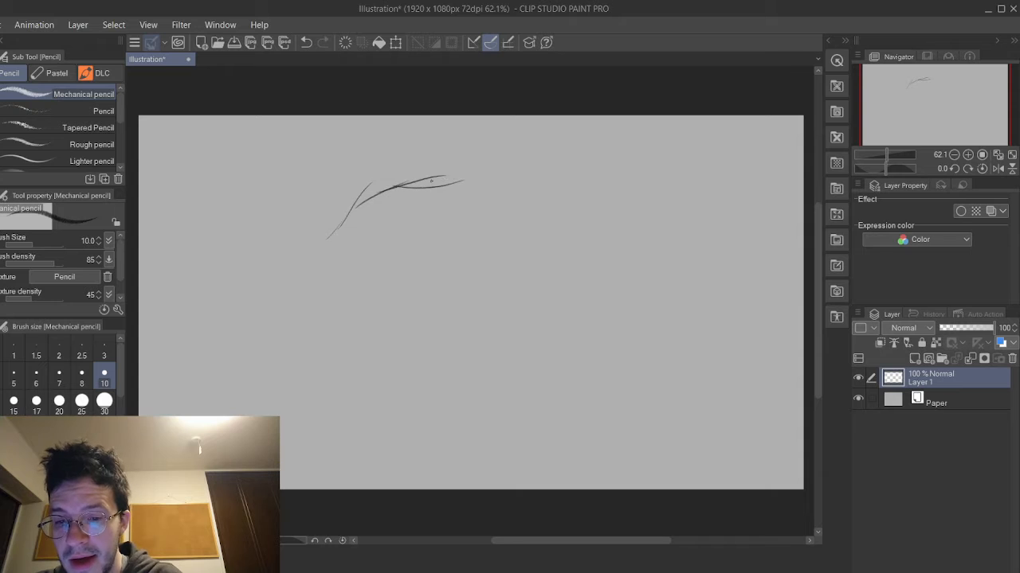
left_click_drag(434, 175, 498, 235)
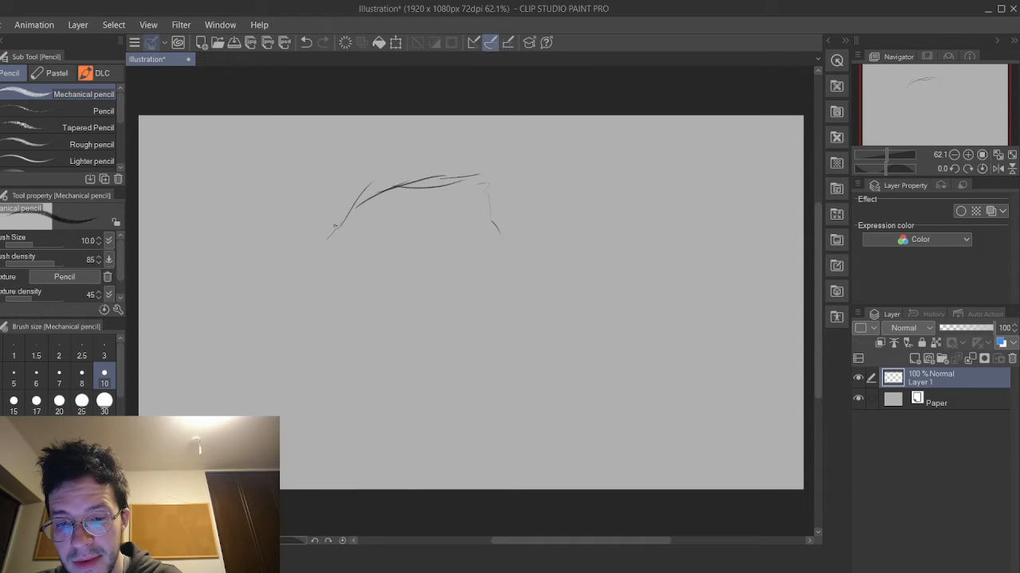
left_click_drag(346, 223, 336, 271)
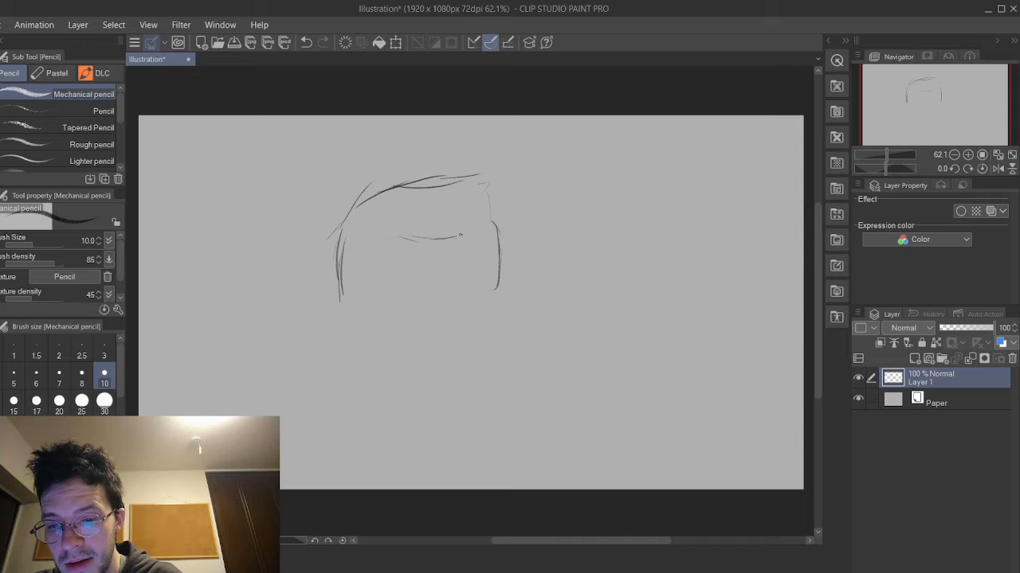
left_click_drag(414, 247, 477, 235)
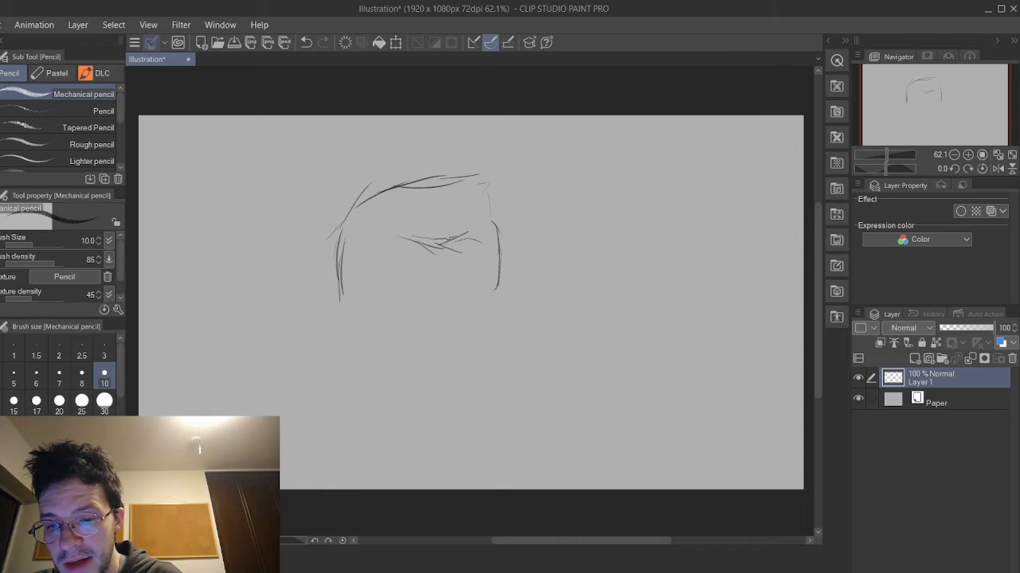
left_click_drag(446, 231, 494, 299)
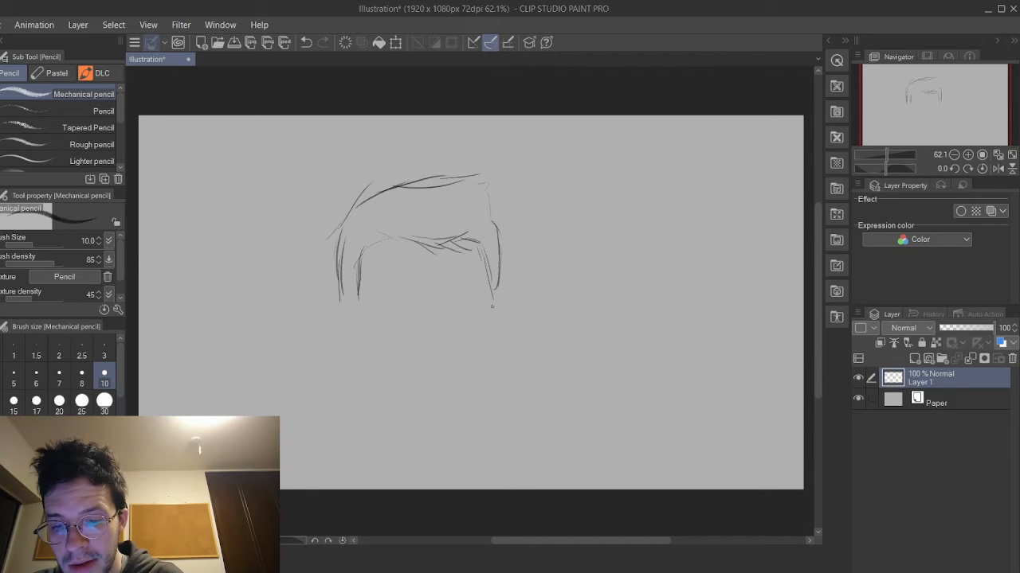
left_click_drag(494, 303, 486, 327)
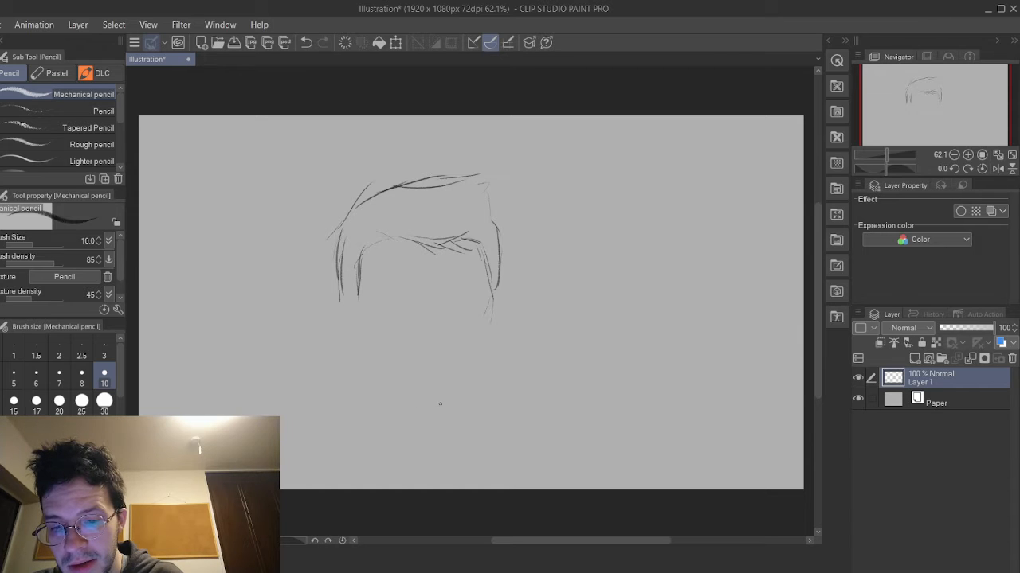
Draw the chin curve, cheek-to-chin jaw, left ear, full jawline and eyebrow lines.
left_click_drag(422, 410, 470, 382)
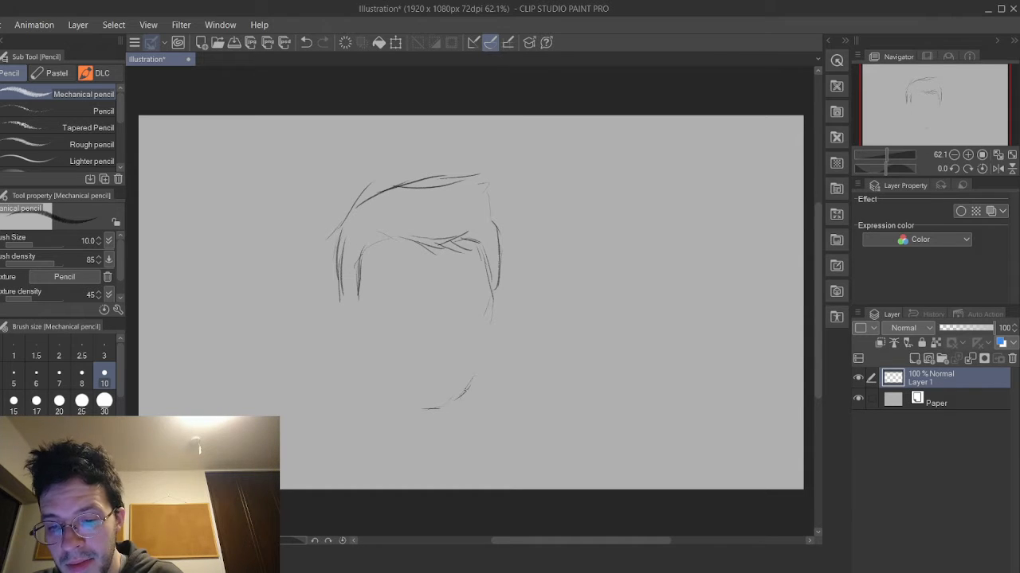
left_click_drag(496, 314, 430, 406)
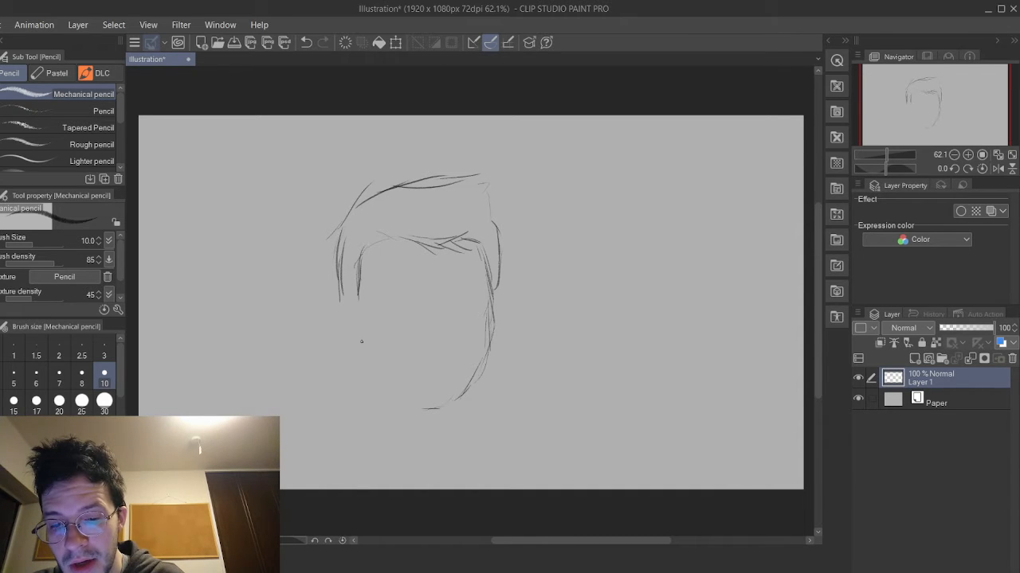
left_click_drag(343, 306, 338, 319)
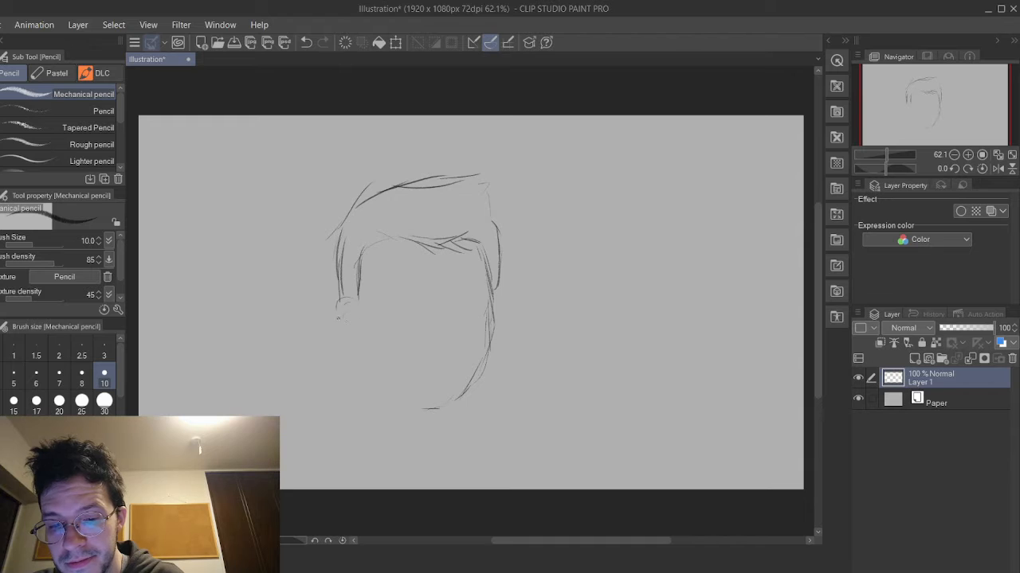
left_click_drag(340, 306, 359, 366)
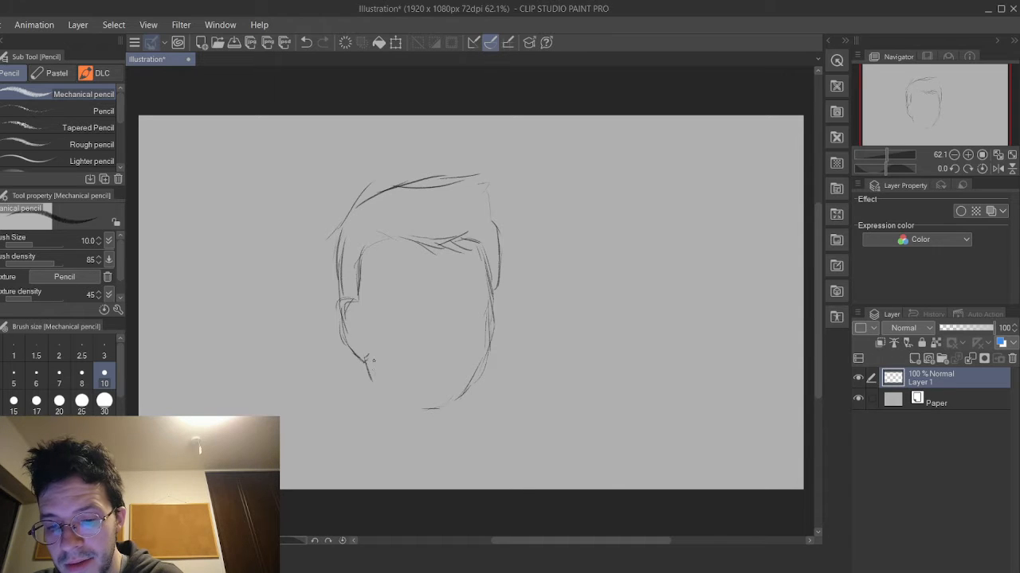
left_click_drag(367, 367, 442, 410)
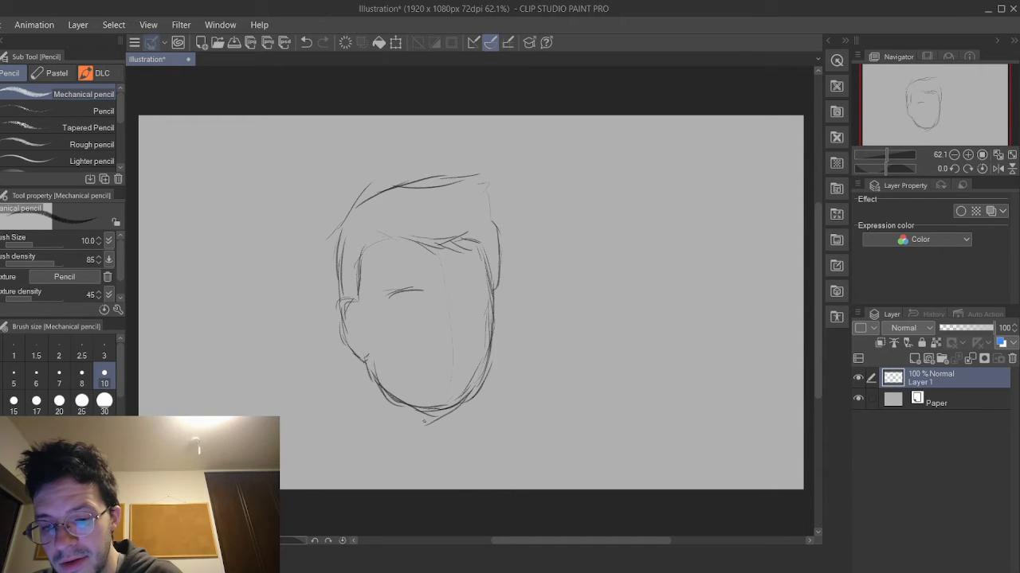
left_click_drag(454, 287, 490, 283)
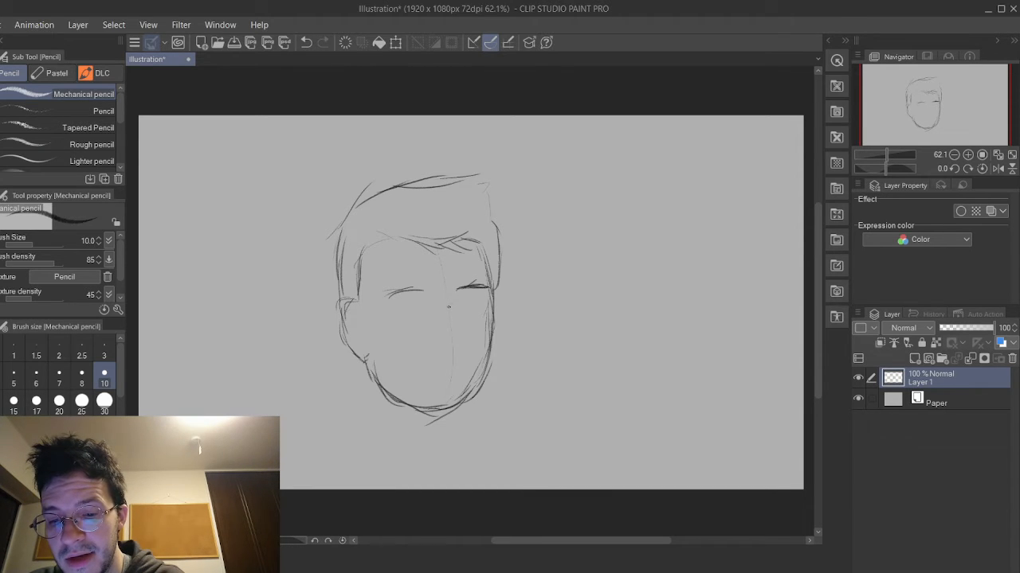
Rough in the nose, mark the eye positions, refine the left brow and draw the mouth line.
left_click_drag(454, 298, 446, 334)
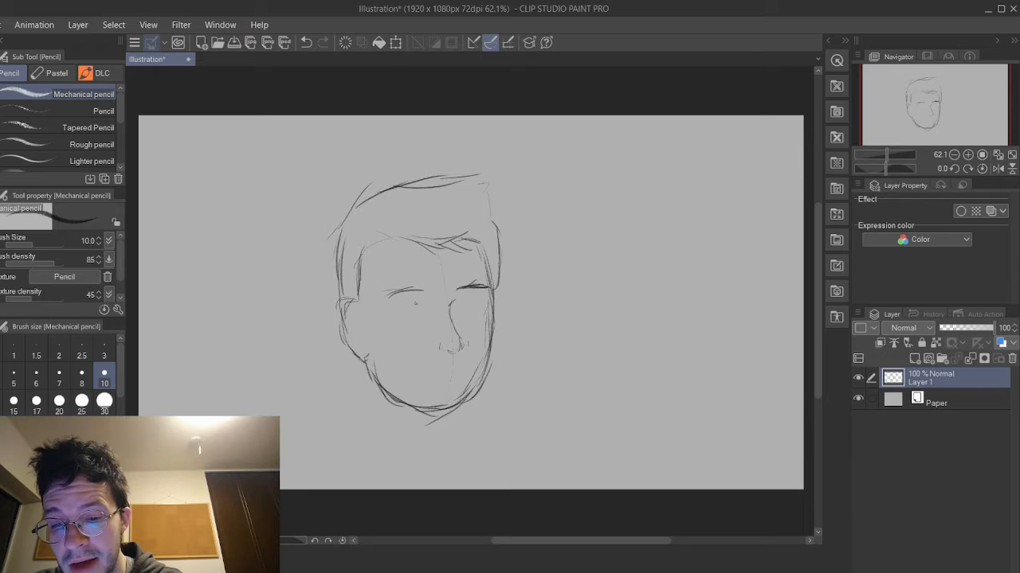
left_click(403, 303)
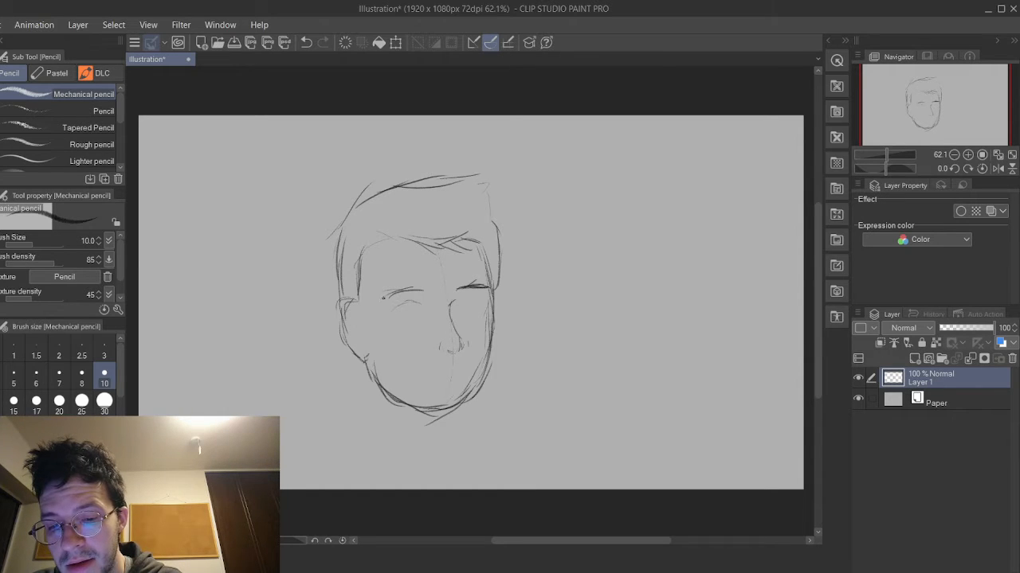
left_click_drag(374, 298, 422, 293)
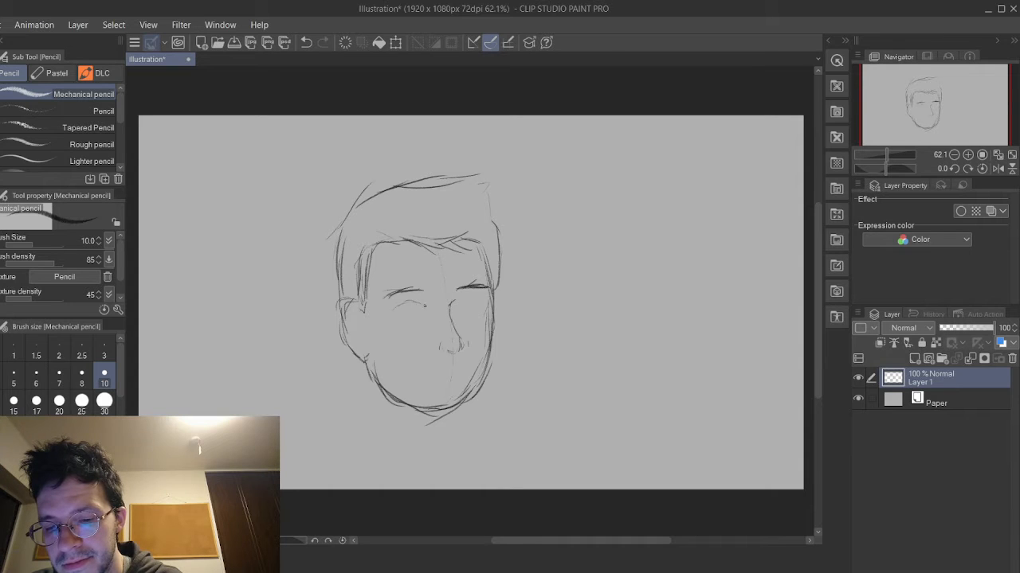
left_click(419, 304)
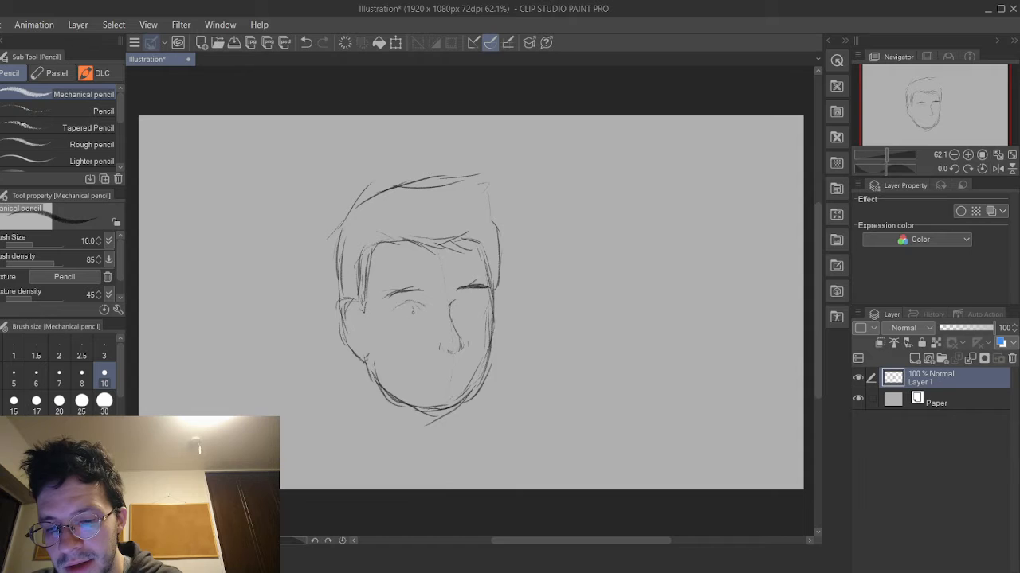
left_click(406, 311)
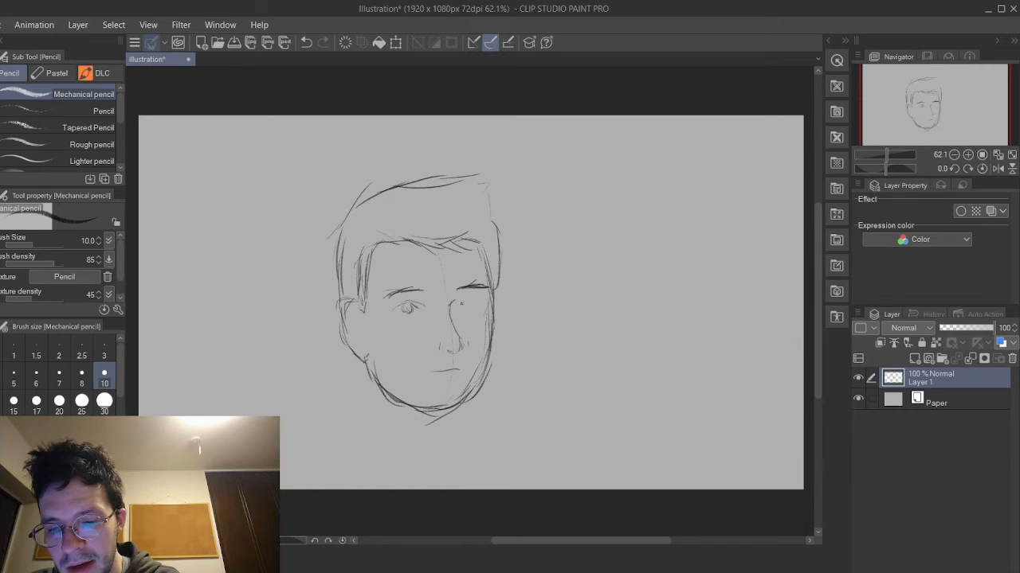
left_click_drag(458, 307, 478, 301)
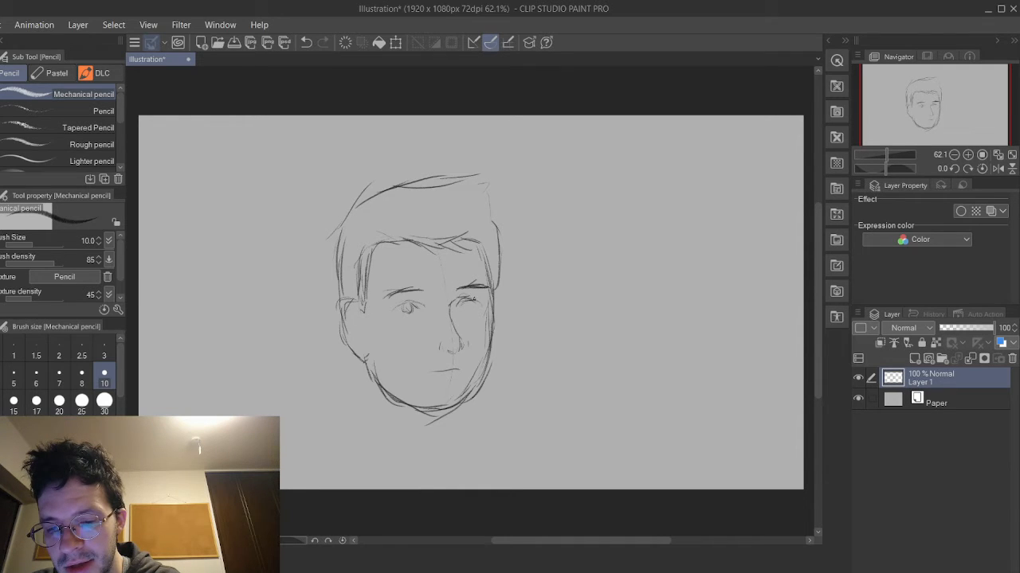
Draw neck lines below the jaw and a large framed shape with a ghost on the right.
left_click_drag(446, 298, 478, 306)
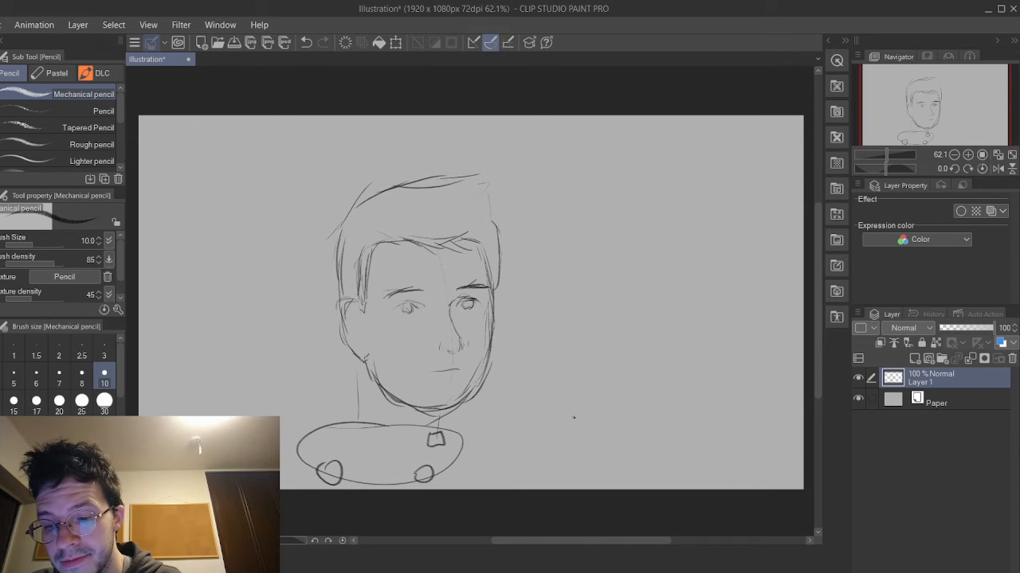
left_click_drag(586, 215, 773, 402)
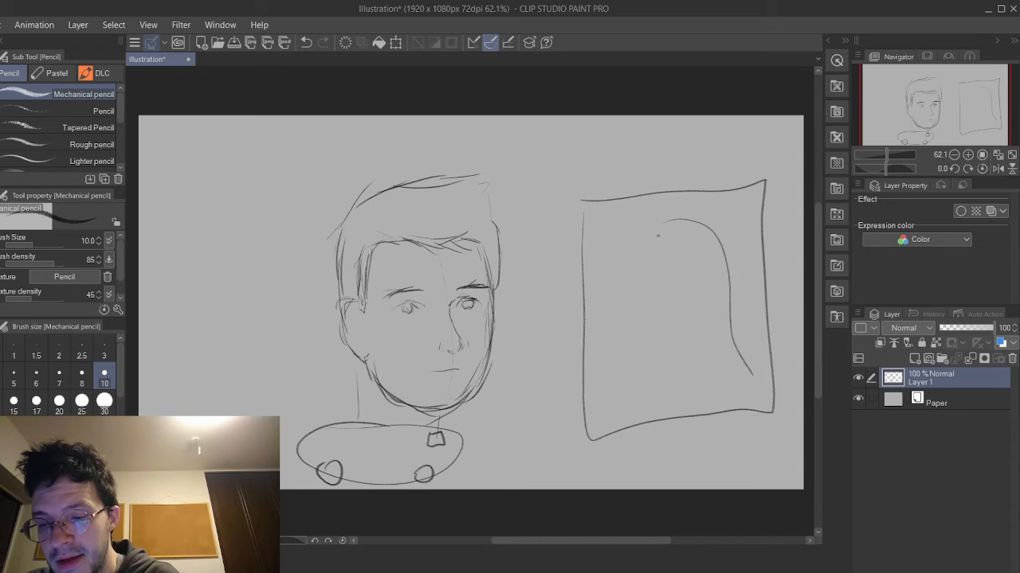
left_click_drag(661, 231, 673, 390)
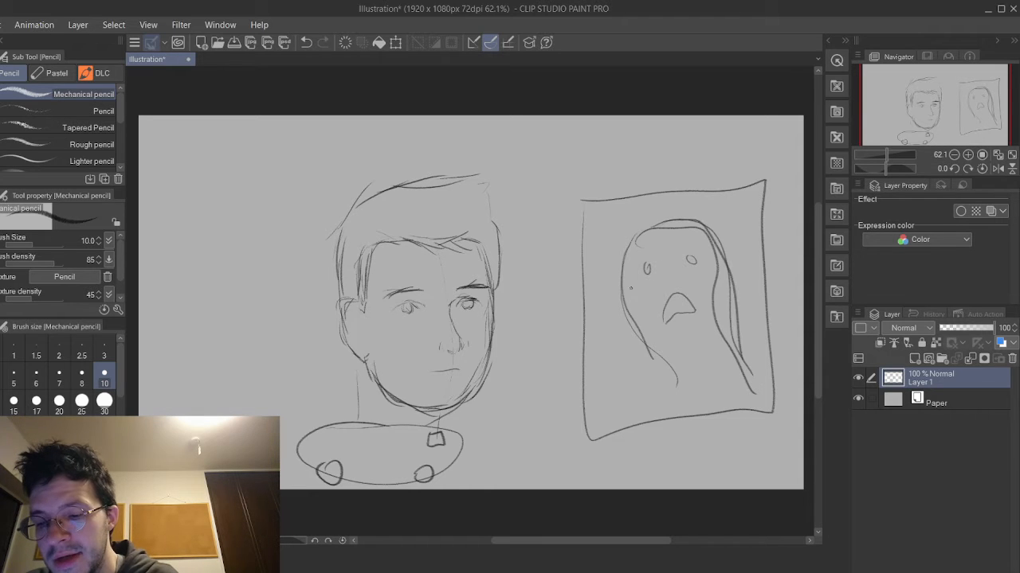
left_click_drag(629, 231, 669, 390)
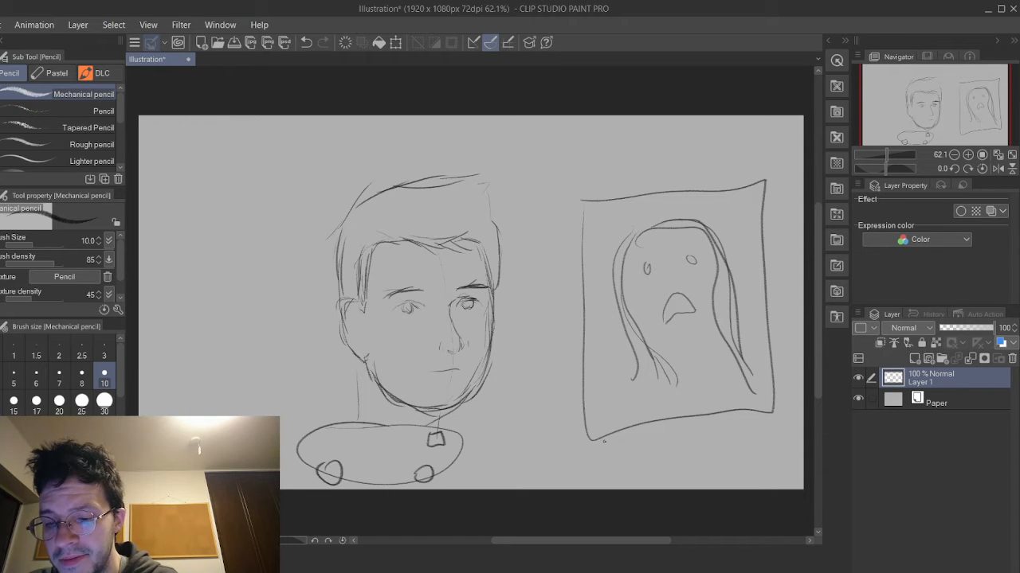
Add wheels under the framed ghost, a puffy shape at left and a small lumpy form.
left_click_drag(629, 454, 749, 470)
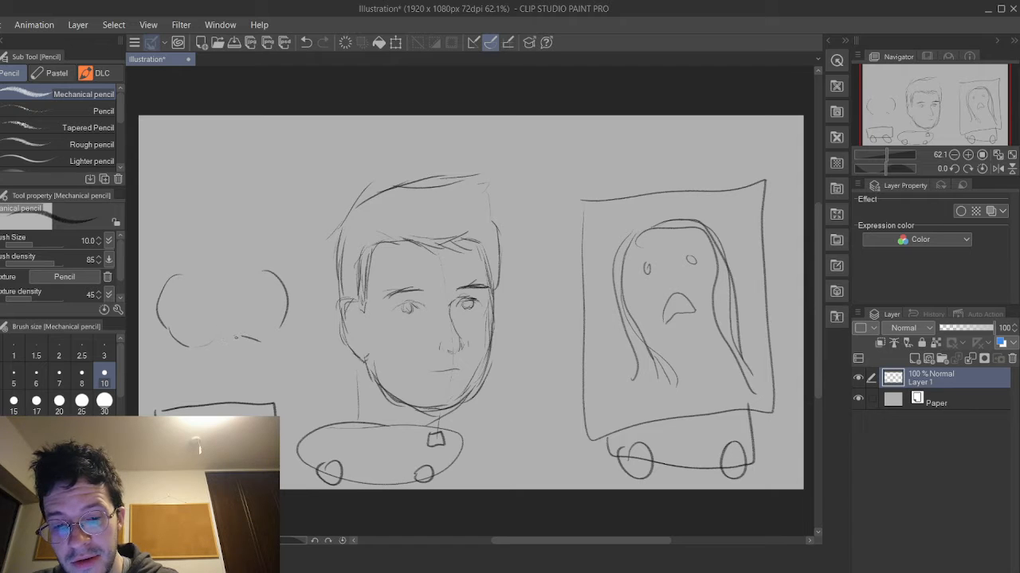
left_click_drag(239, 334, 215, 398)
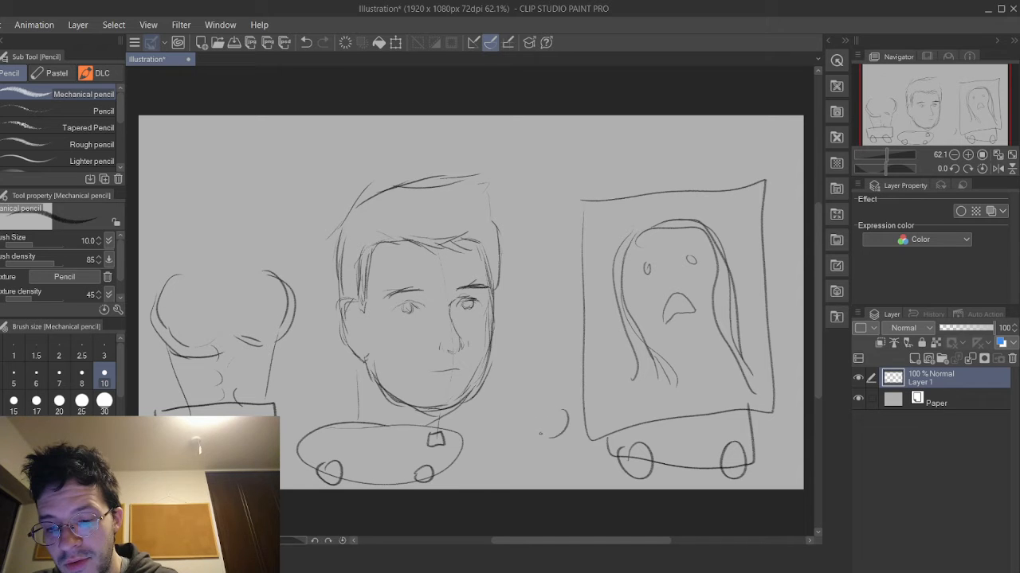
left_click_drag(558, 414, 517, 446)
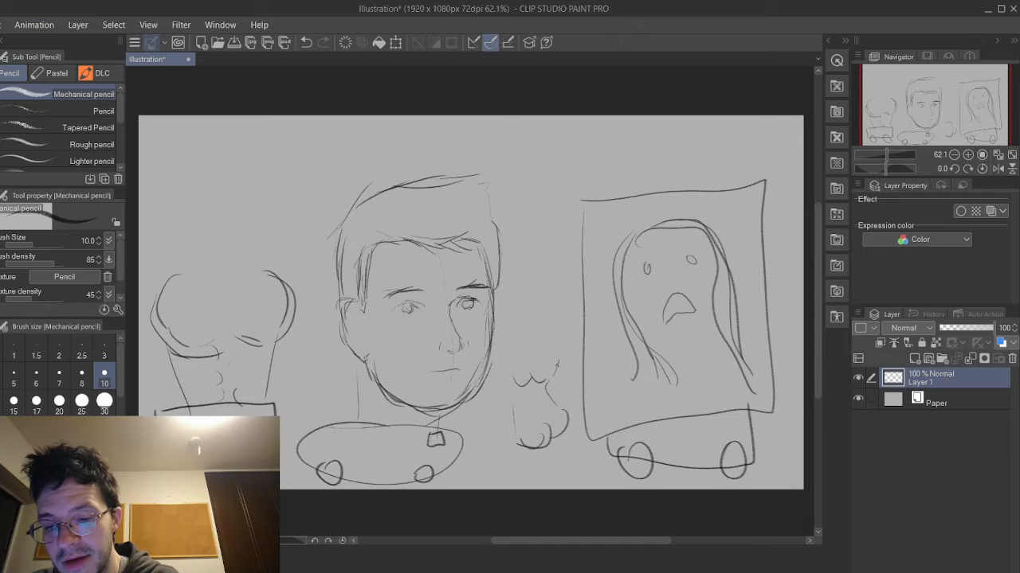
left_click_drag(546, 366, 585, 354)
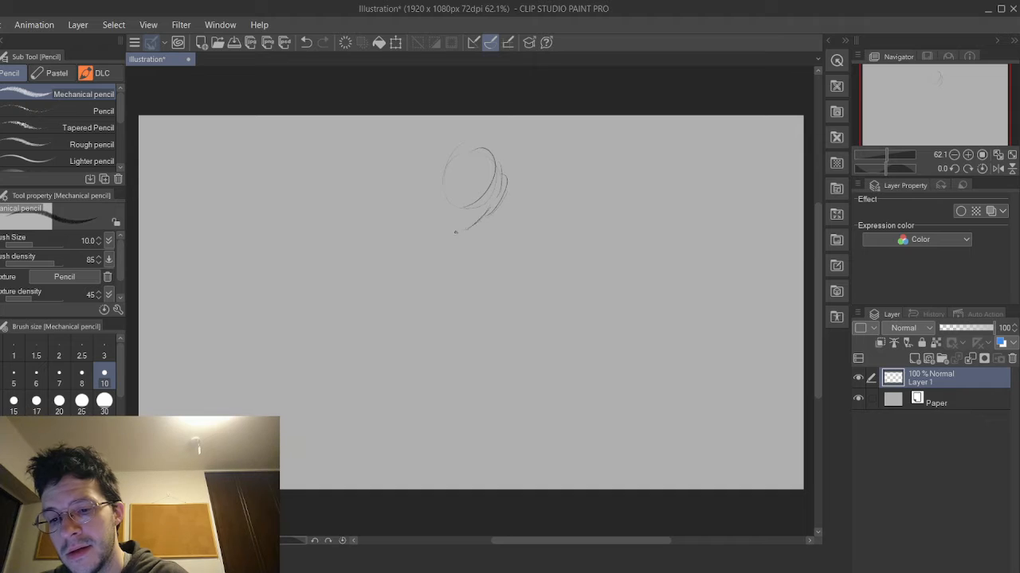
Sketch strokes out from the small oval, the raised right arm and the body's right side.
left_click_drag(462, 167, 446, 231)
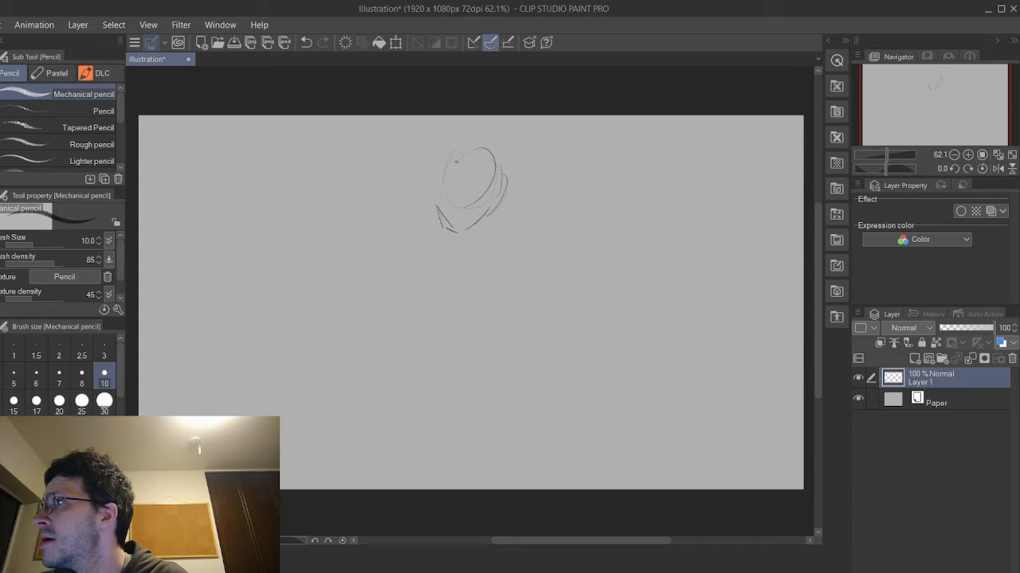
left_click_drag(458, 167, 409, 243)
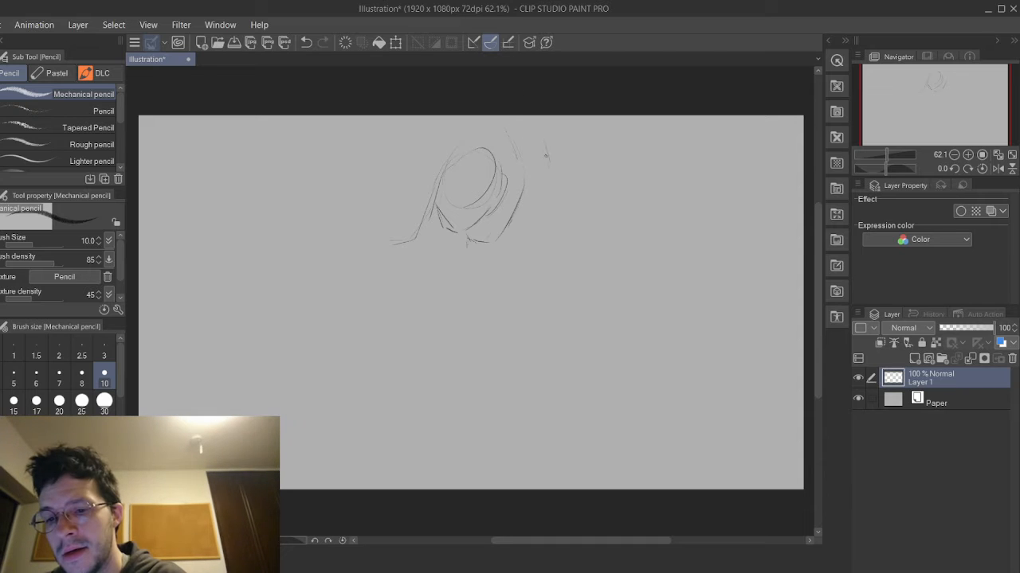
left_click_drag(544, 147, 542, 223)
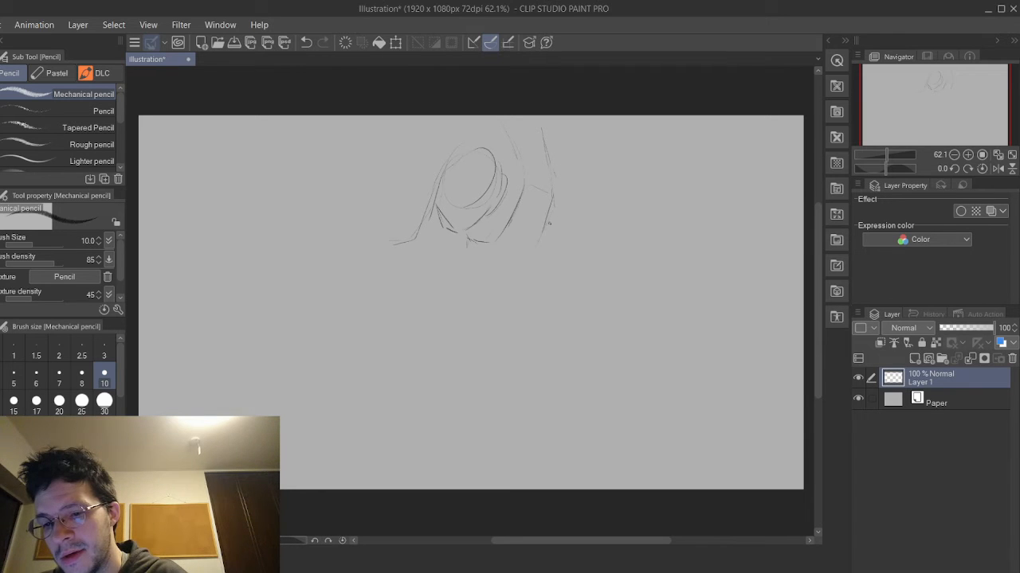
left_click_drag(550, 219, 493, 303)
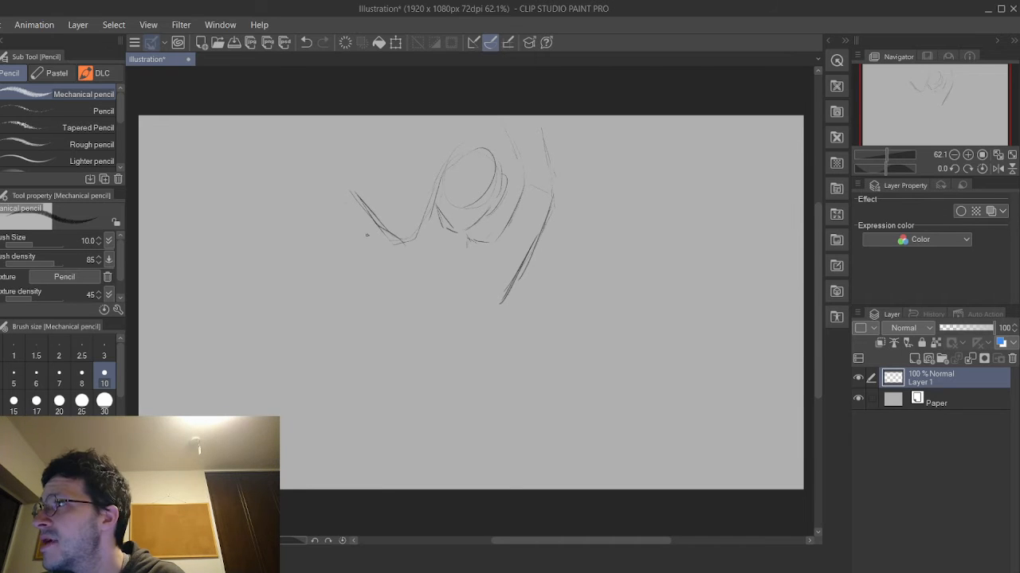
Draw the torso down to the navel and refine the head with hair strokes.
left_click_drag(366, 239, 326, 199)
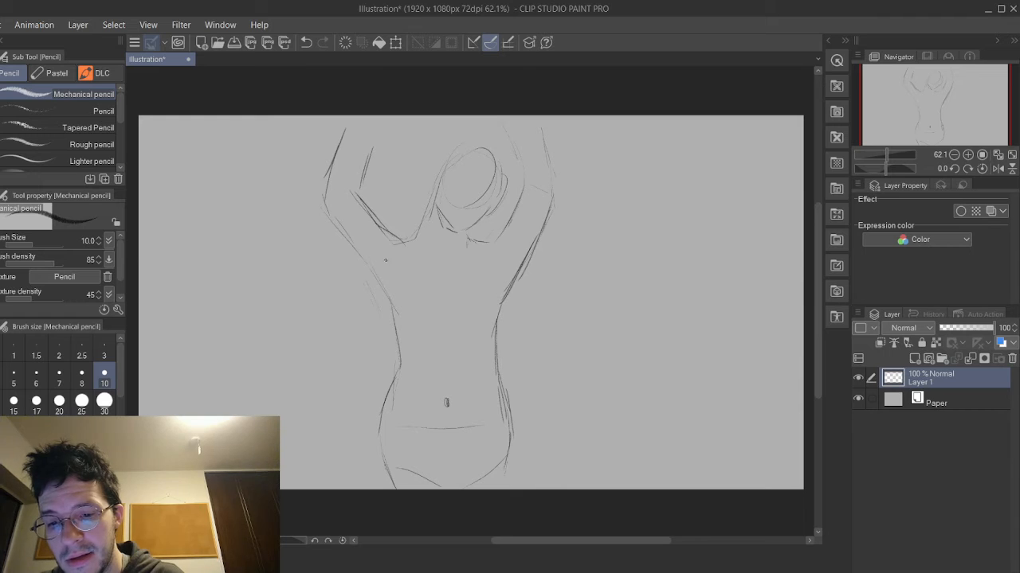
left_click_drag(391, 262, 398, 287)
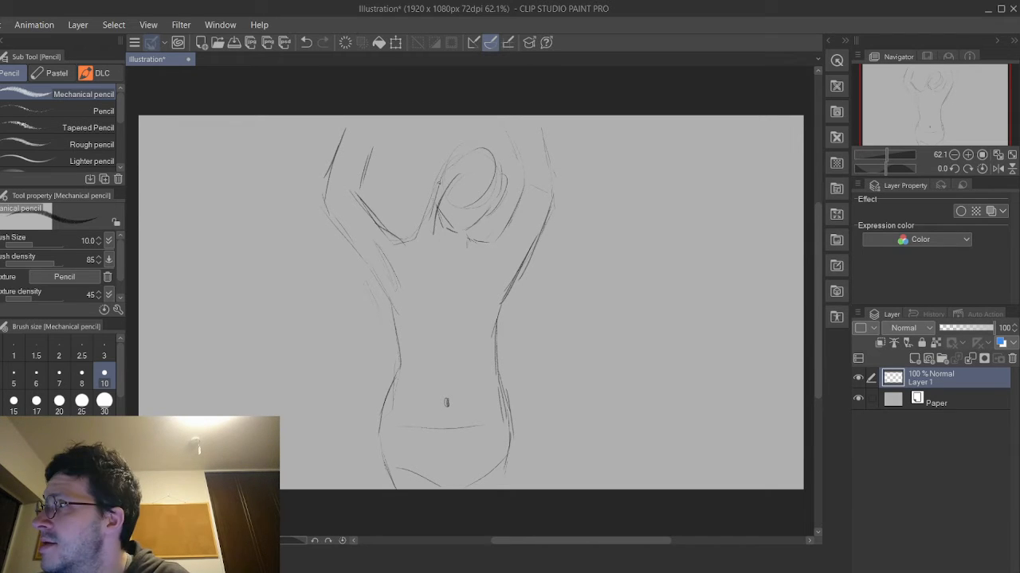
left_click_drag(434, 191, 436, 179)
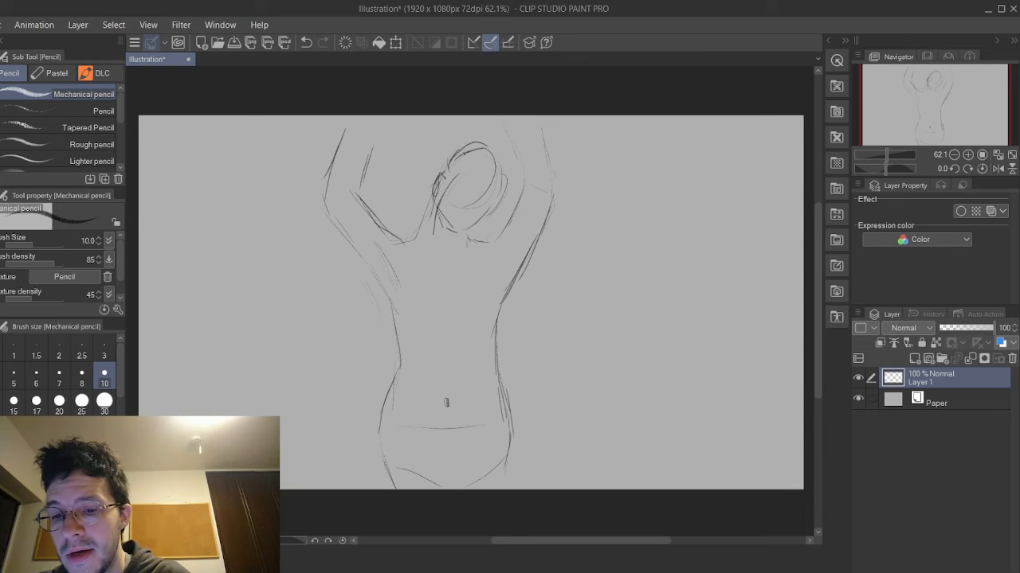
left_click_drag(446, 147, 494, 191)
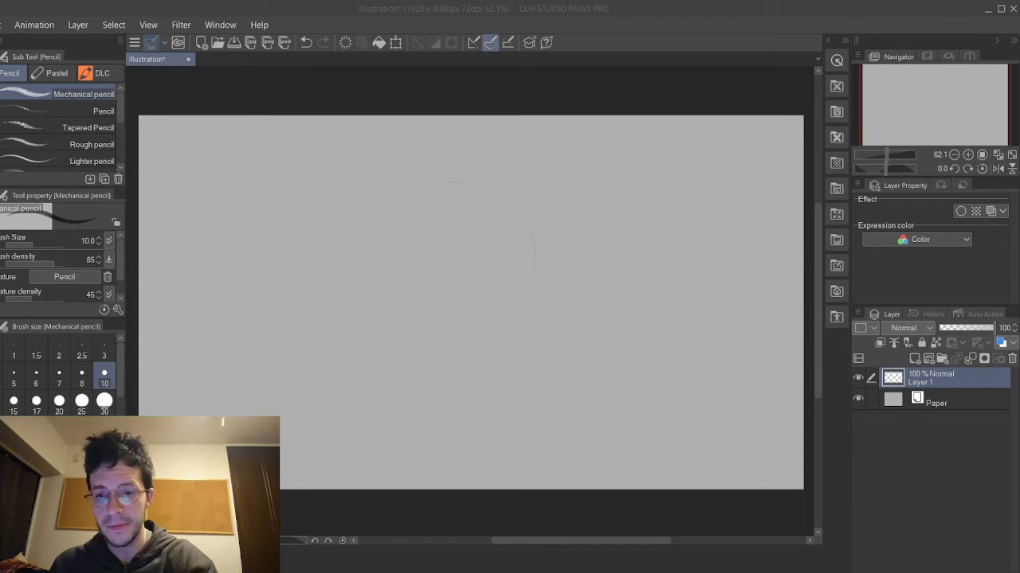
Draw short guide strokes at the head's top and bottom, plus one on the right side.
left_click_drag(438, 155, 478, 147)
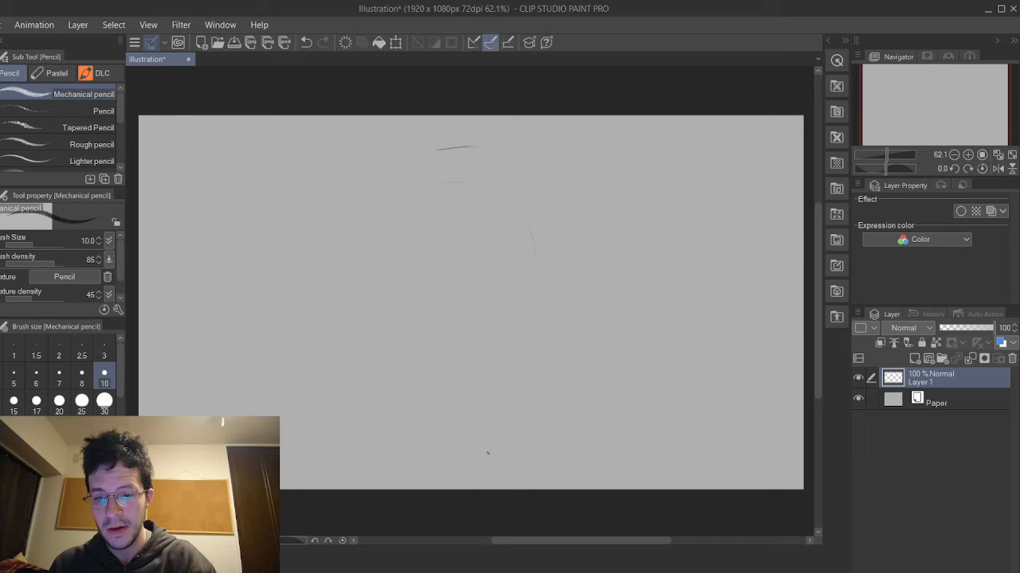
left_click_drag(422, 460, 490, 458)
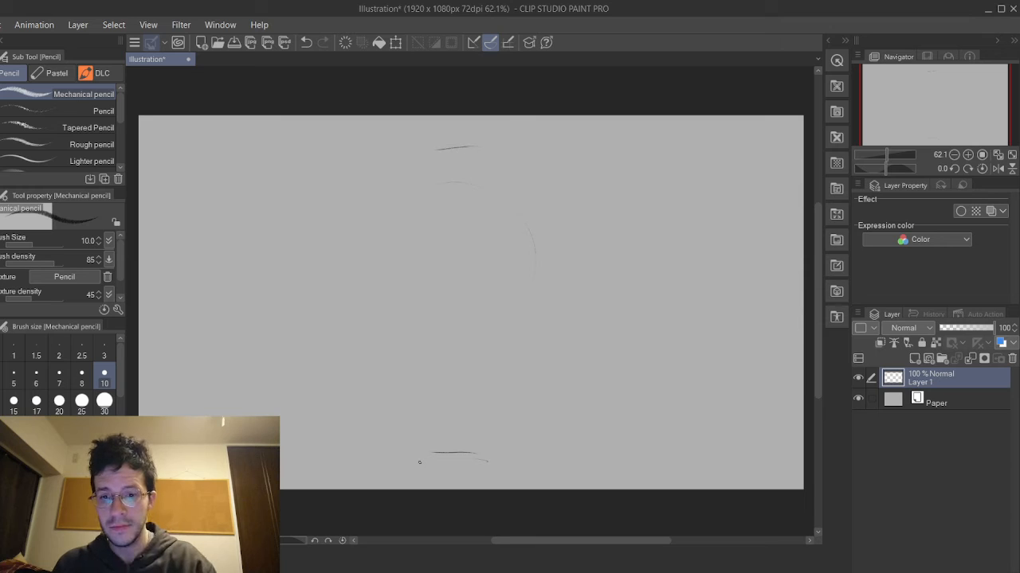
left_click_drag(557, 270, 554, 306)
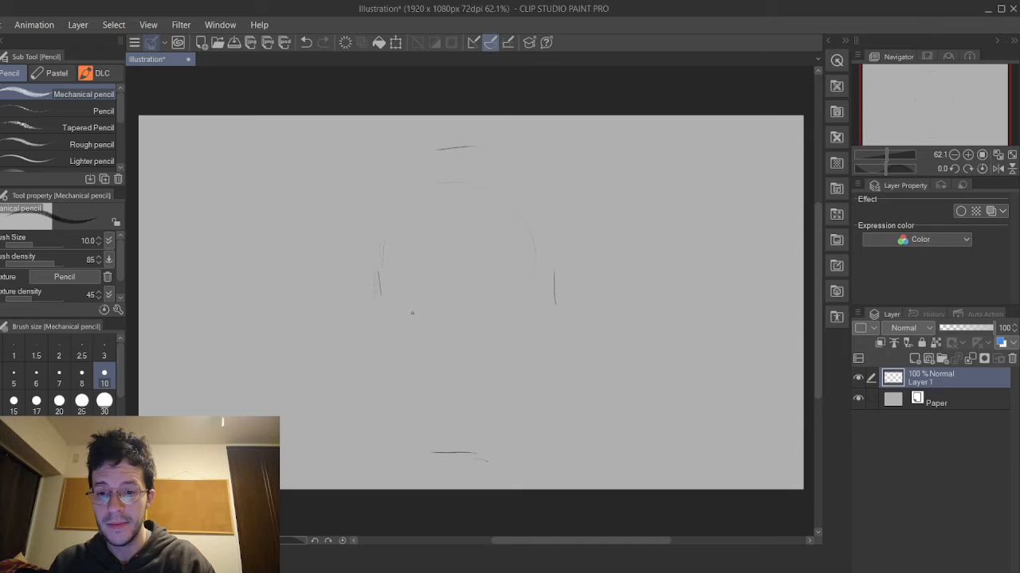
mouse_move(445, 293)
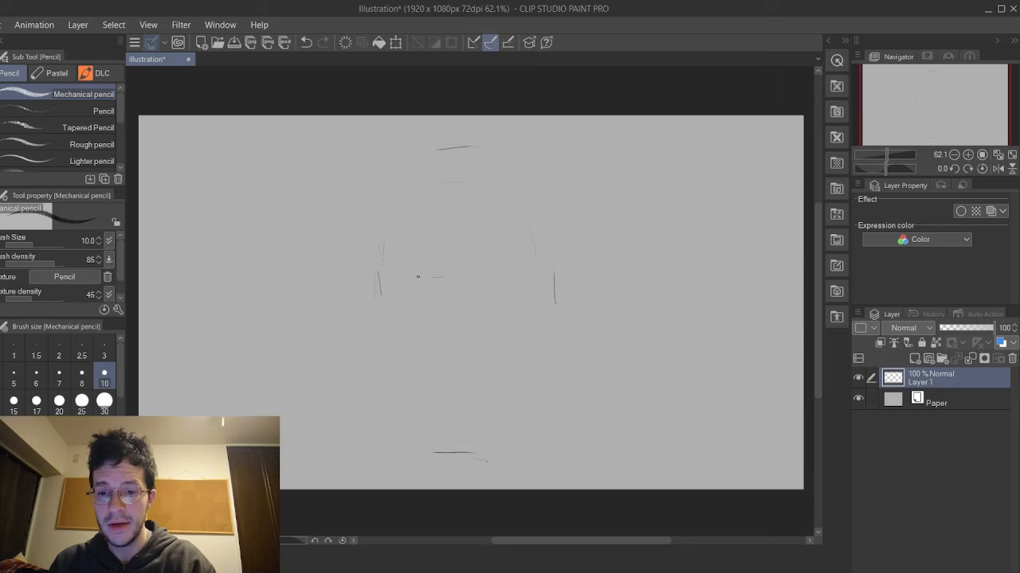
Draw a short curved left-eyebrow stroke inside the guide marks.
left_click_drag(402, 279, 446, 275)
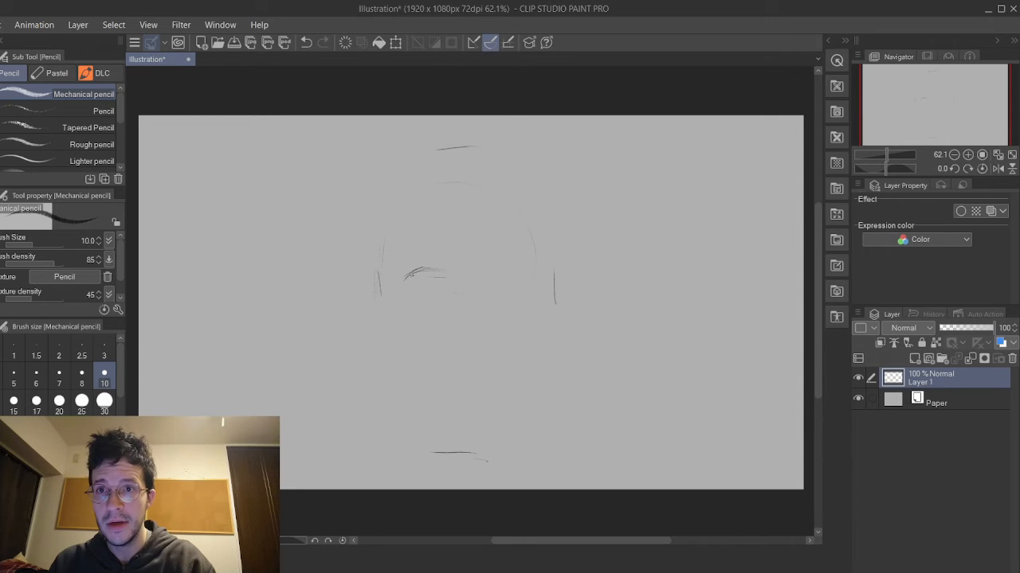
Sketch the head's left side and spiky hair strands along the top.
left_click_drag(402, 275, 454, 271)
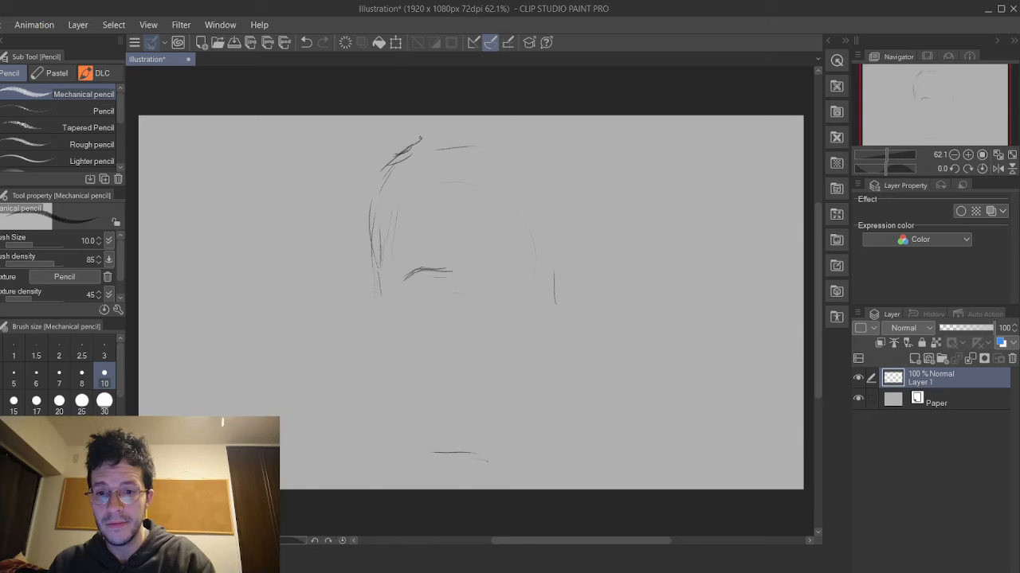
left_click_drag(422, 147, 545, 148)
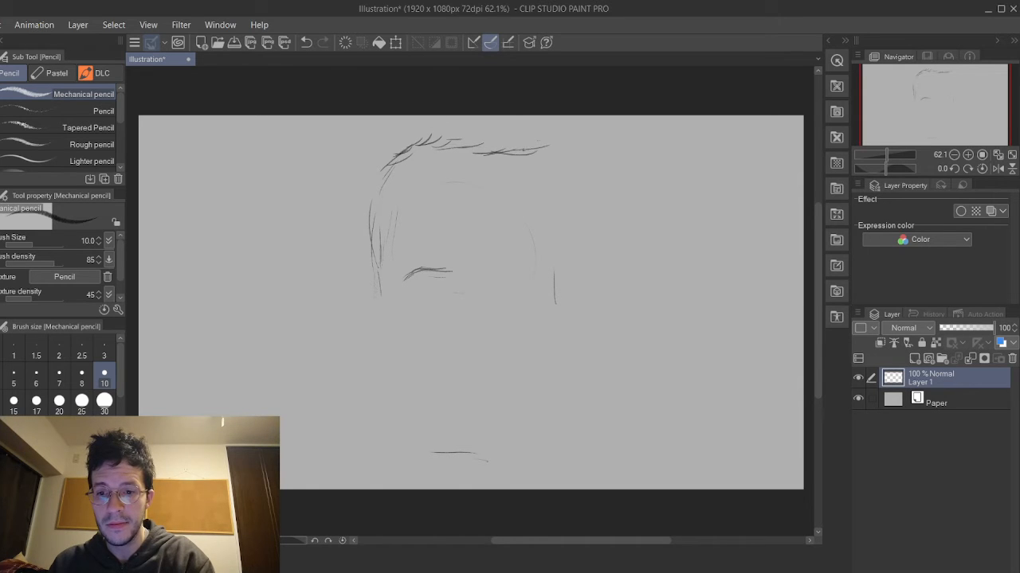
left_click_drag(534, 147, 550, 179)
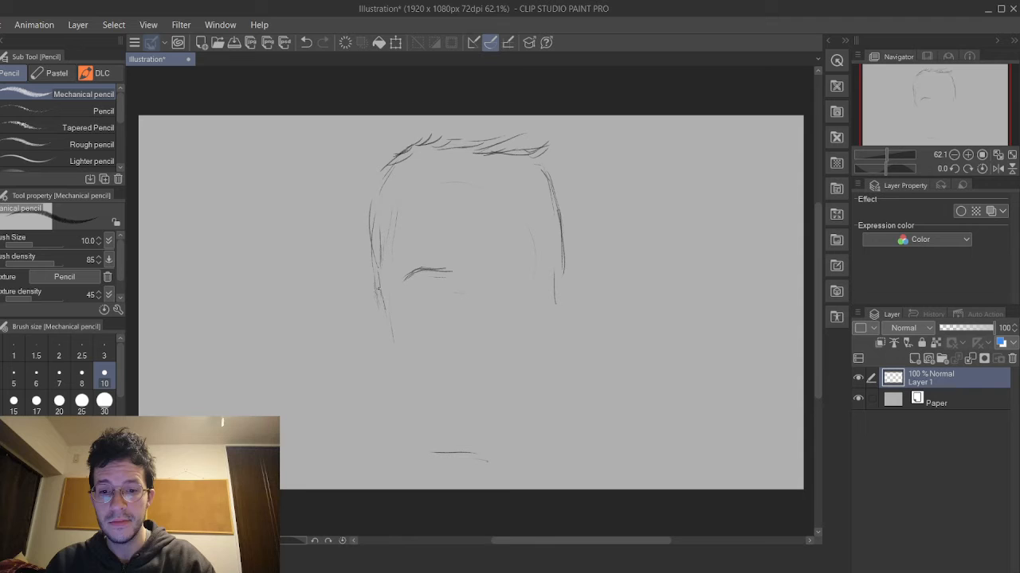
left_click_drag(382, 287, 390, 359)
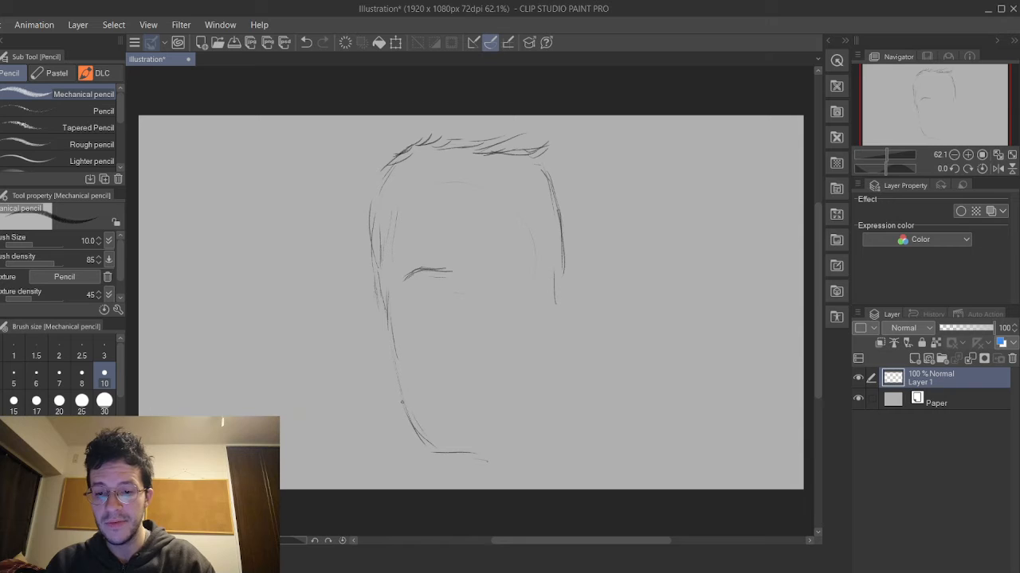
Draw the chin, firm up the sides of the head and begin the forehead hairline.
left_click_drag(407, 414, 526, 422)
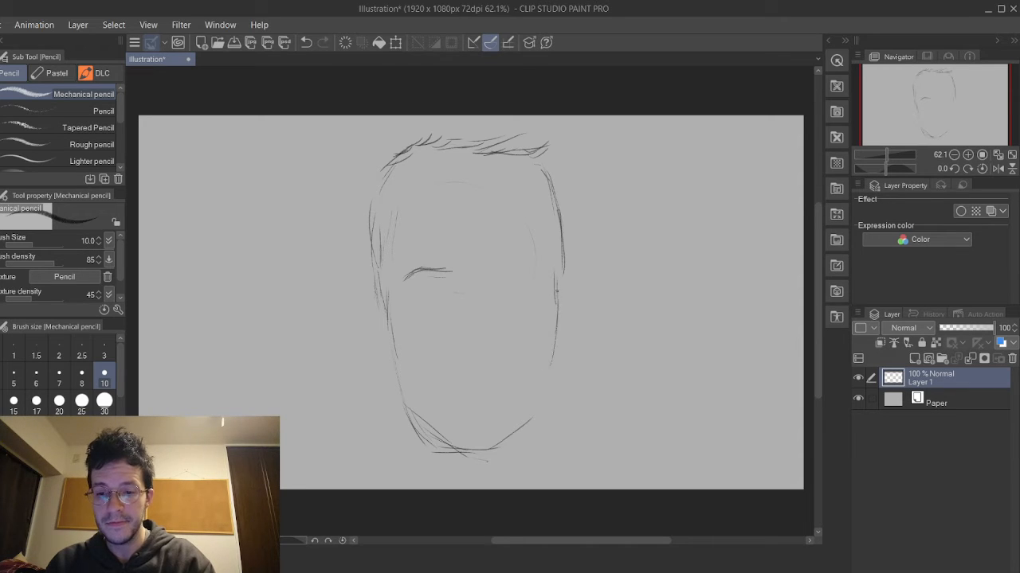
left_click_drag(558, 295, 494, 446)
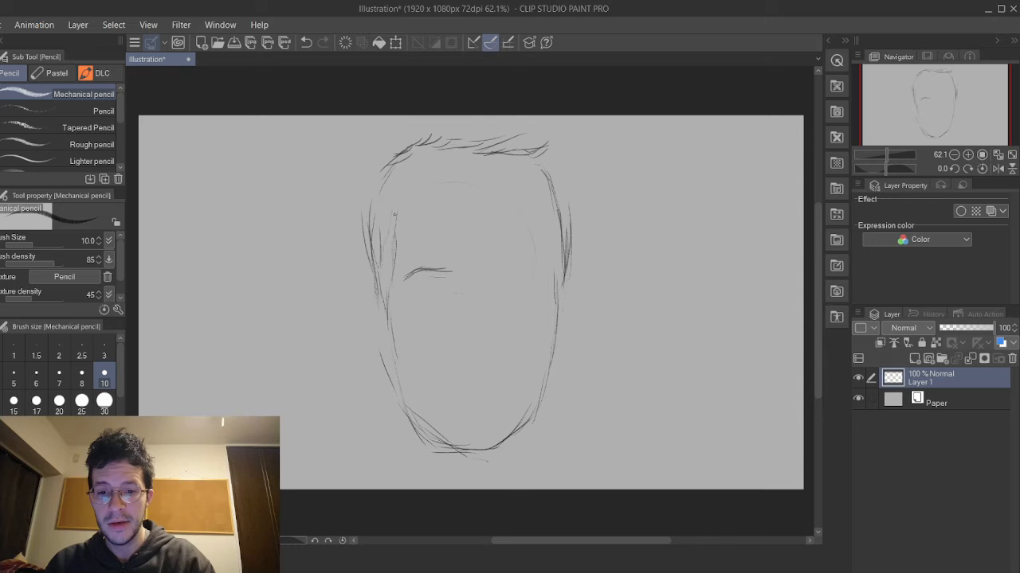
left_click_drag(398, 215, 446, 211)
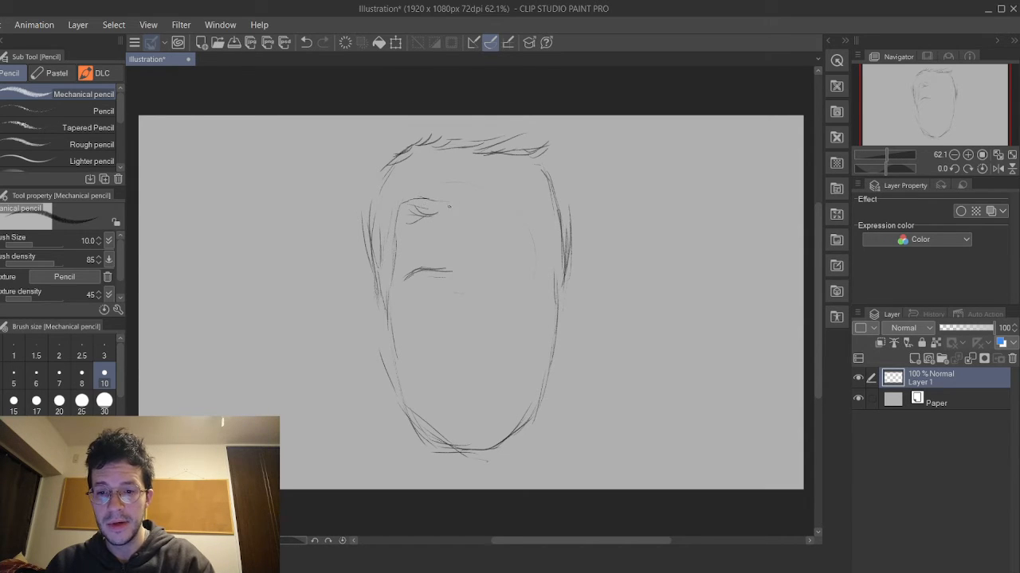
Extend the hairline stroke across the forehead to the right.
left_click_drag(446, 215, 546, 227)
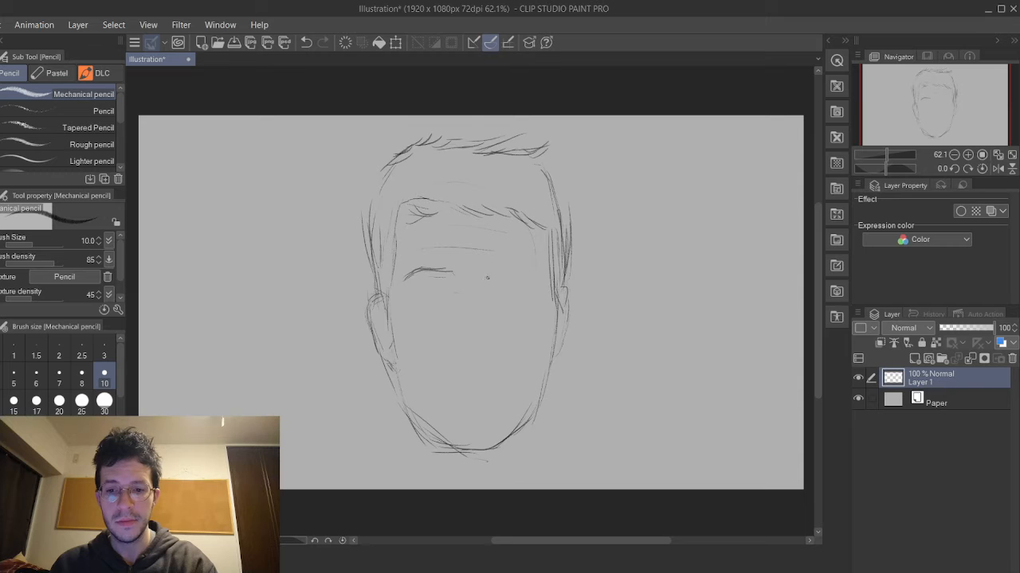
Draw and thicken the right eyebrow, then start outlining the left eye's lids.
left_click_drag(484, 274, 520, 267)
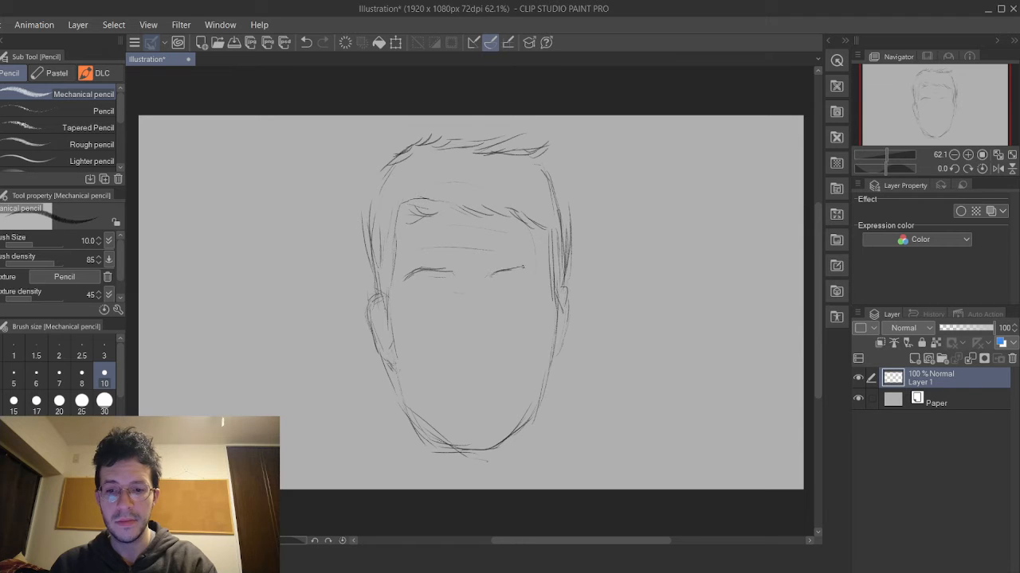
left_click_drag(498, 275, 542, 275)
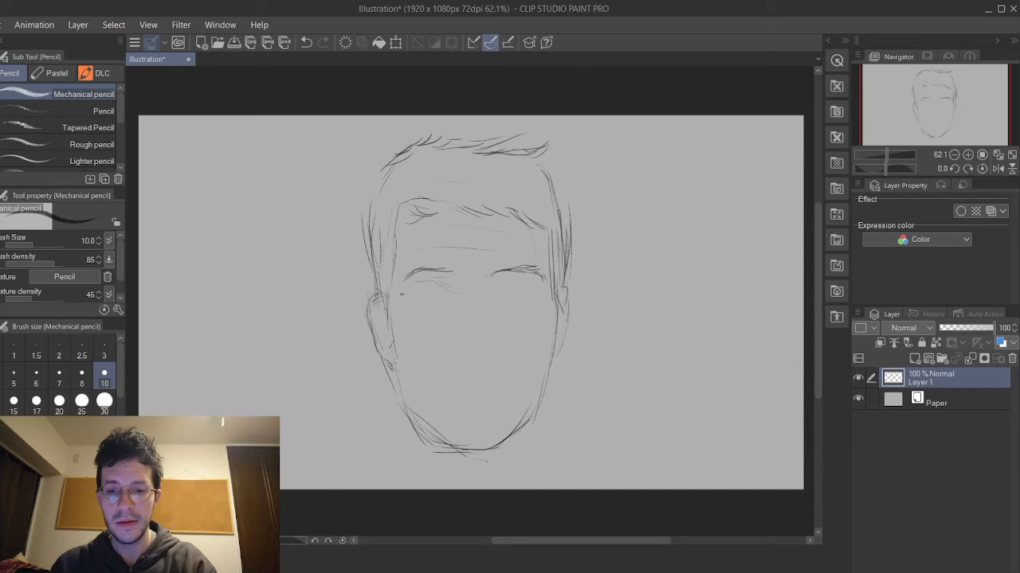
left_click_drag(397, 293, 426, 281)
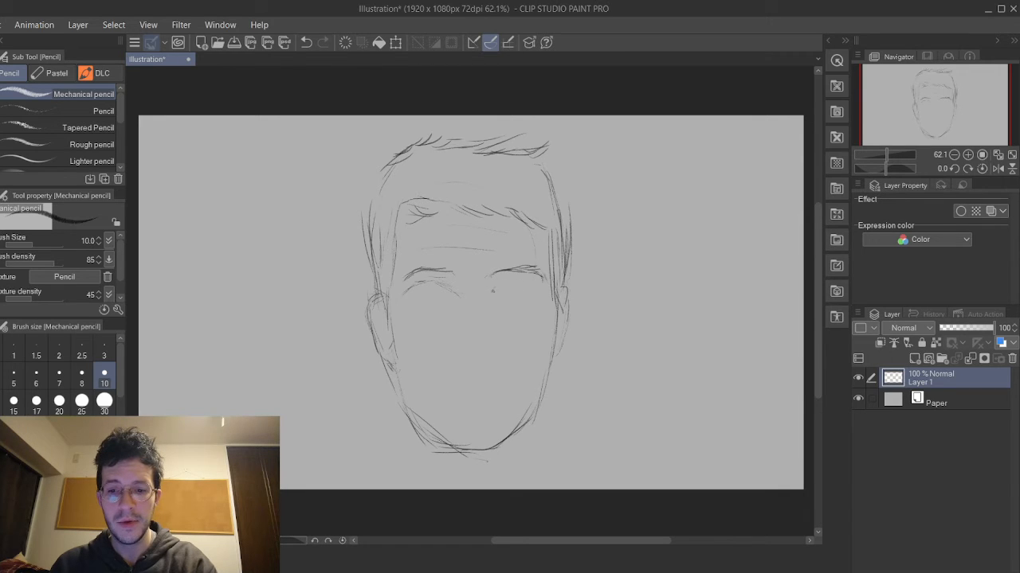
left_click_drag(490, 295, 534, 278)
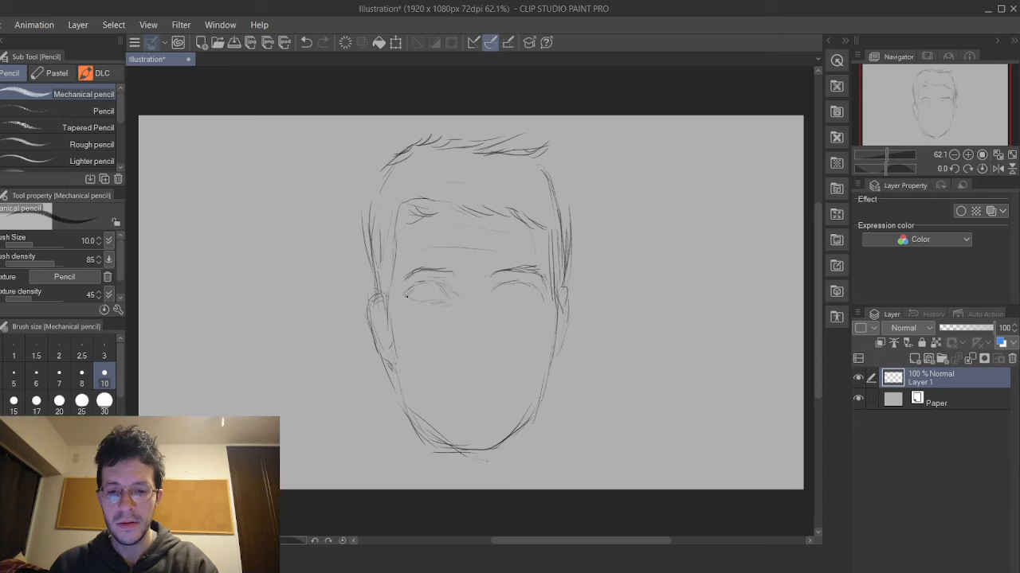
Refine the left eye outline, outline the right eye, and add eyelid detail.
left_click_drag(406, 297, 430, 301)
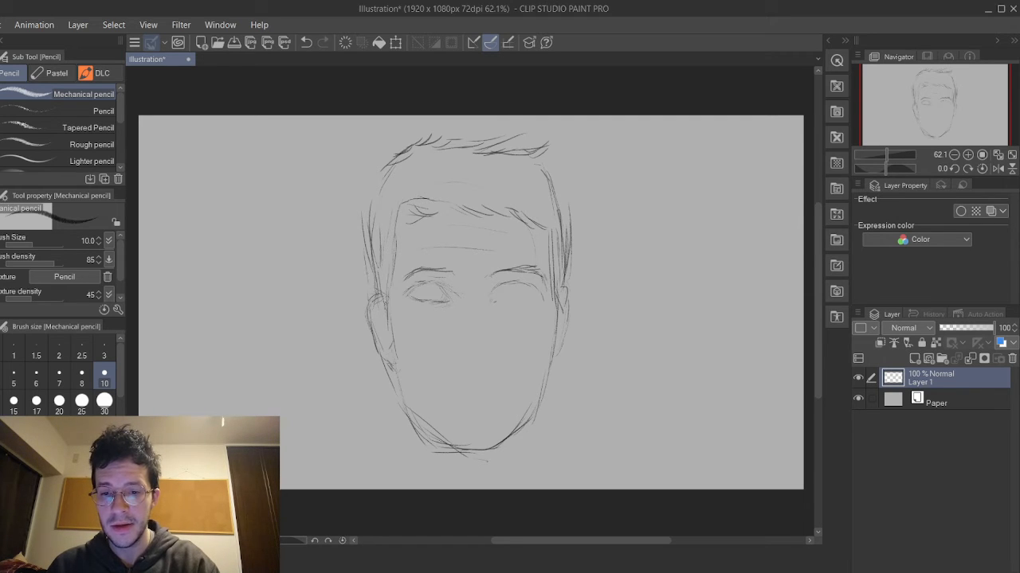
left_click_drag(387, 231, 379, 307)
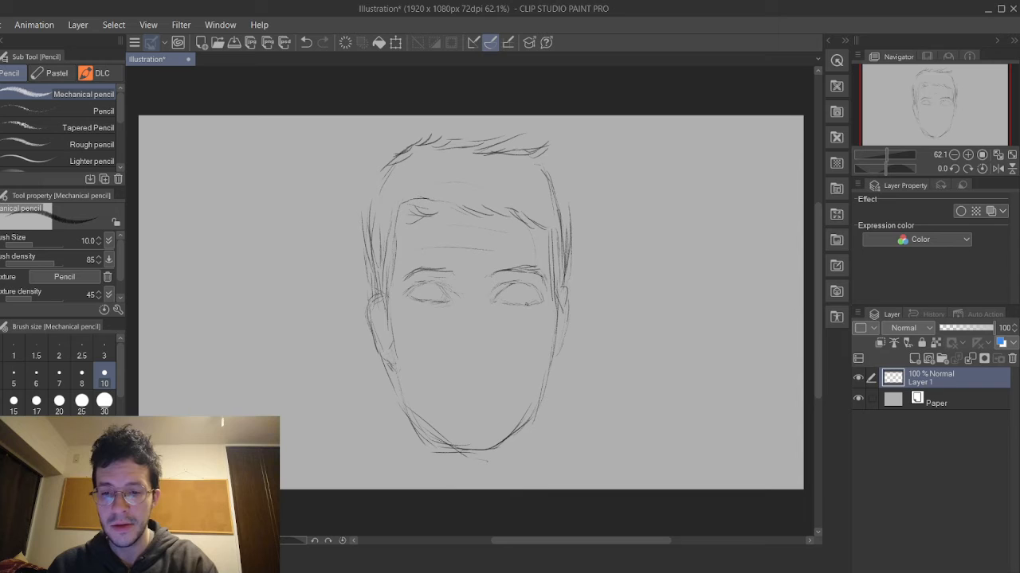
left_click_drag(529, 277, 546, 303)
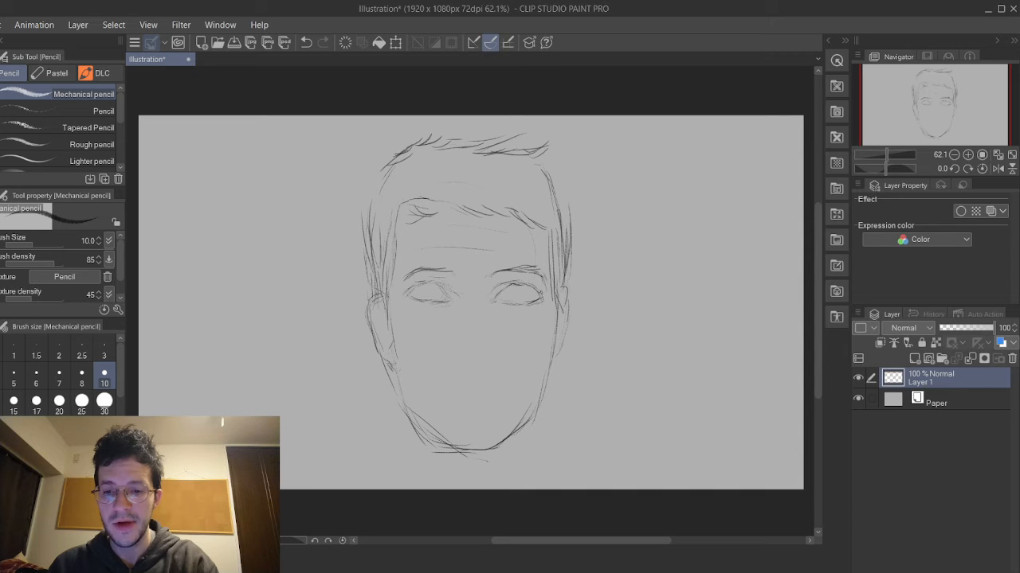
left_click_drag(486, 289, 546, 293)
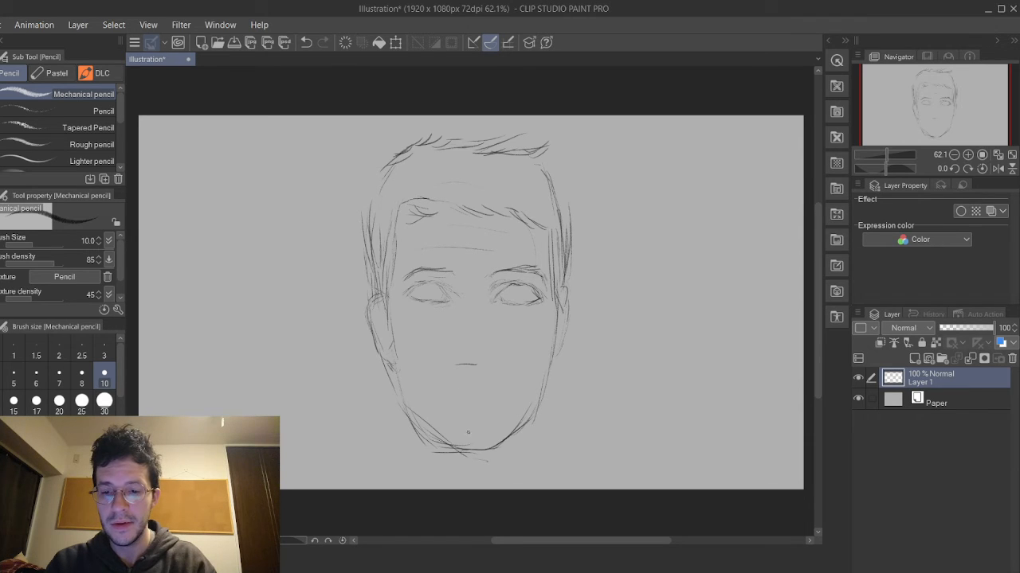
Draw a short stroke marking the bottom of the nose.
left_click(474, 398)
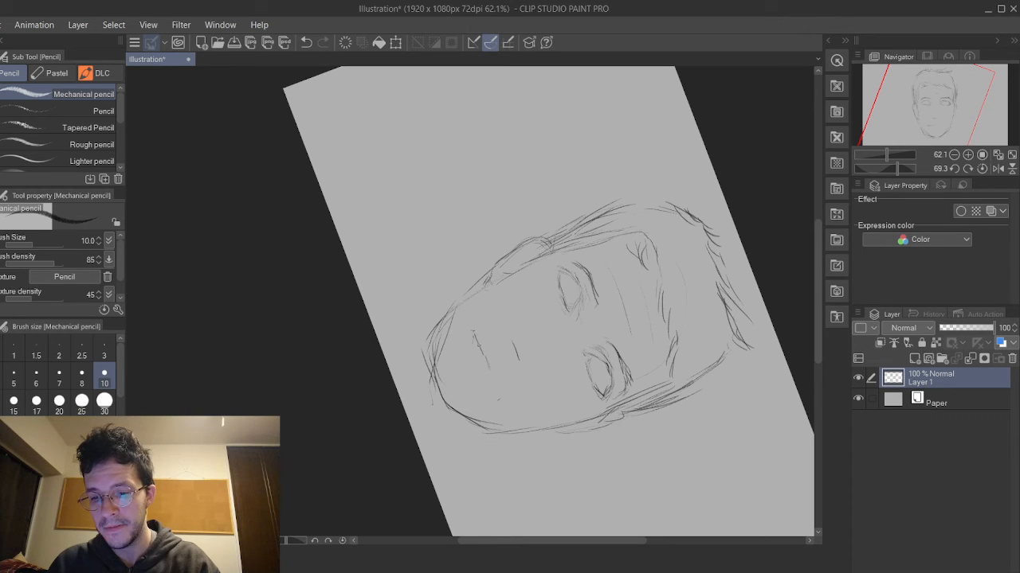
Draw and extend the mouth line below the nose mark.
left_click_drag(481, 341, 494, 388)
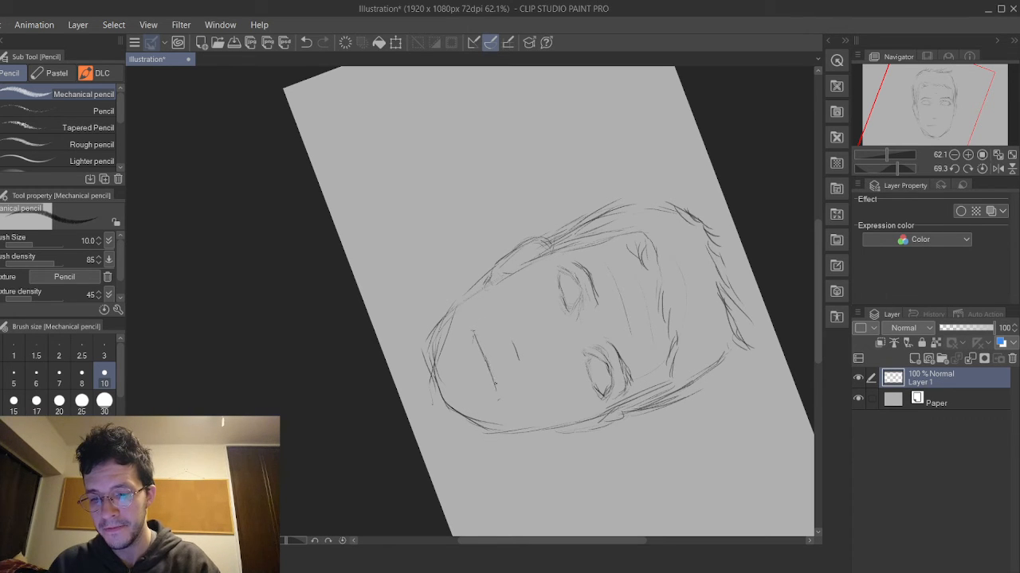
left_click_drag(494, 338, 482, 398)
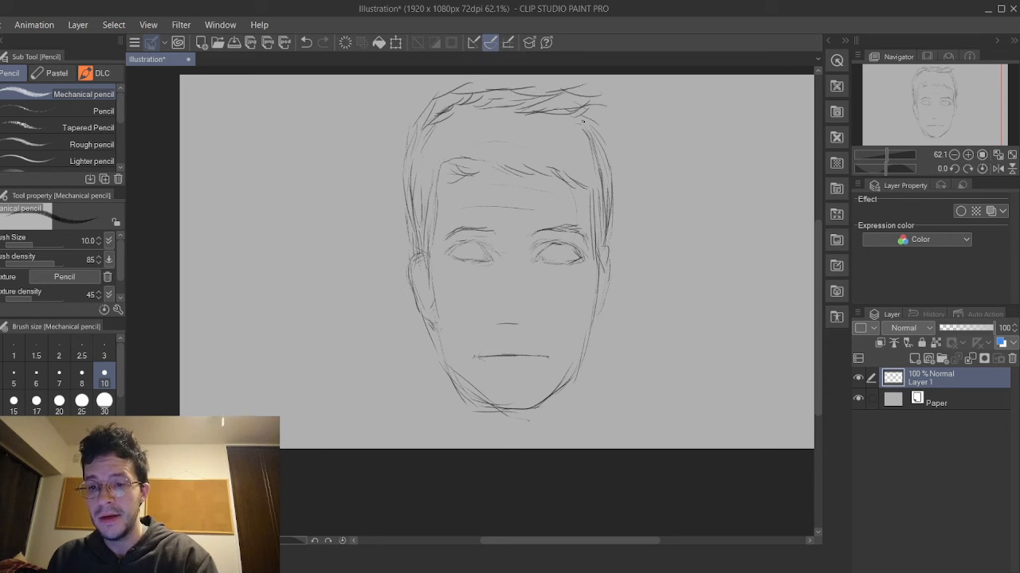
Darken hair strands along the top and sketch both nostrils under the nose.
left_click_drag(585, 120, 605, 159)
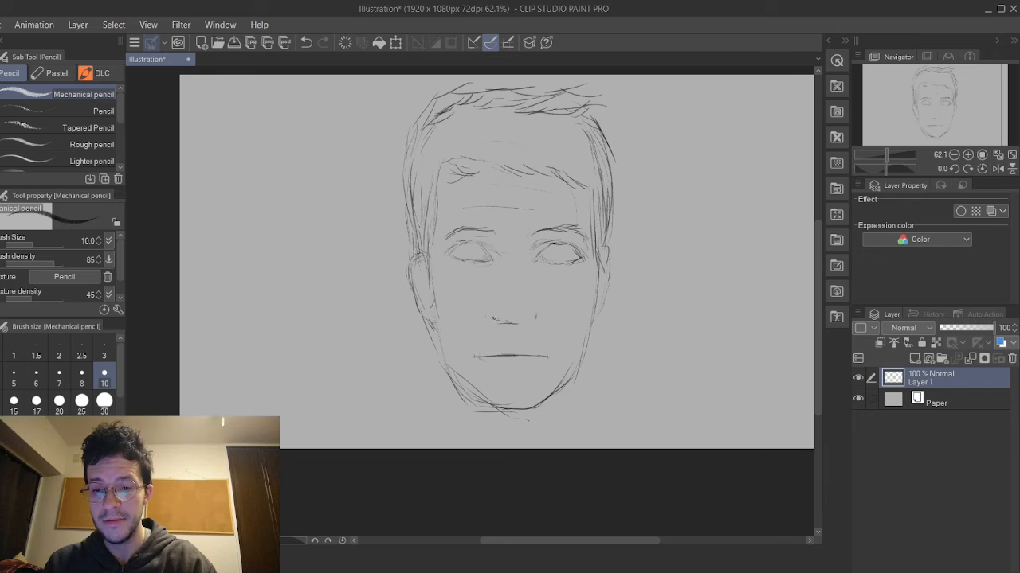
left_click(494, 315)
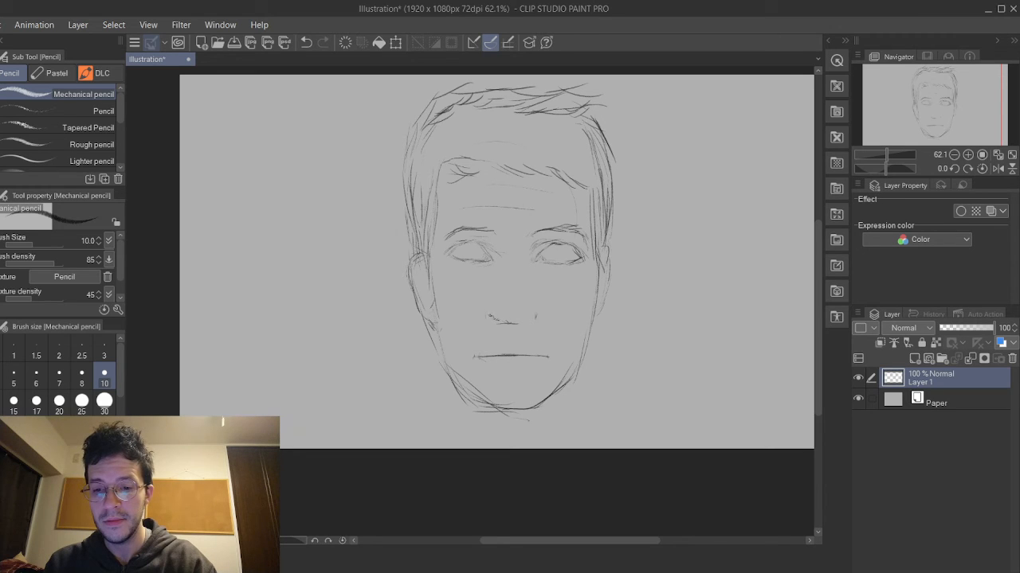
left_click_drag(490, 319, 509, 322)
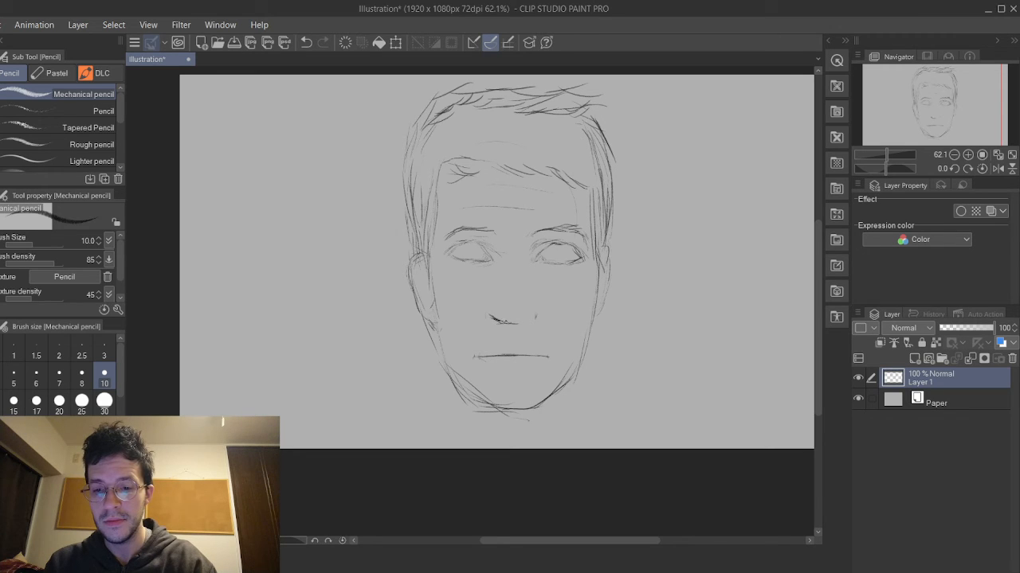
left_click_drag(498, 321, 526, 318)
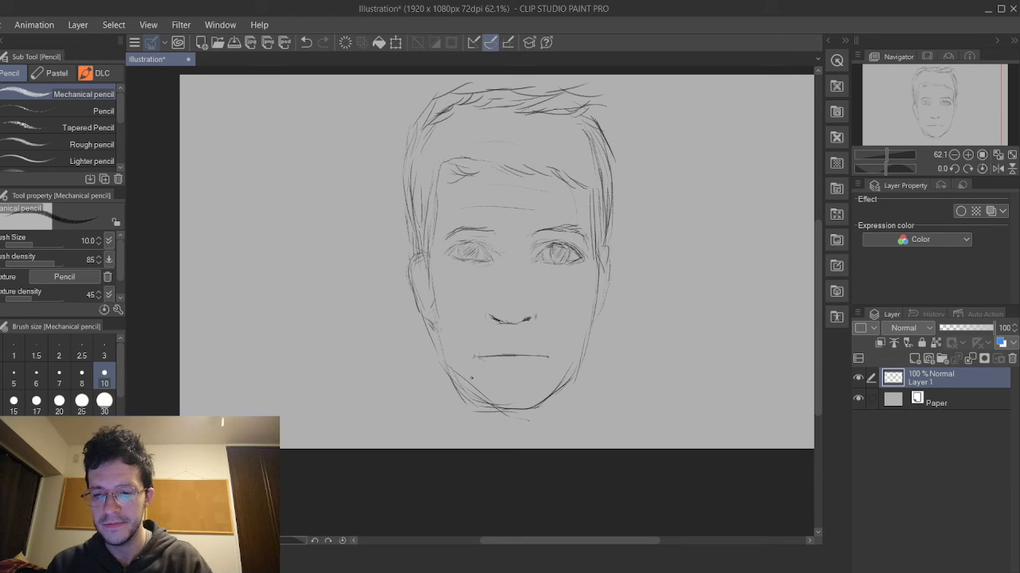
Reinforce the left cheek and jaw outline with shading strokes.
left_click_drag(442, 374, 486, 406)
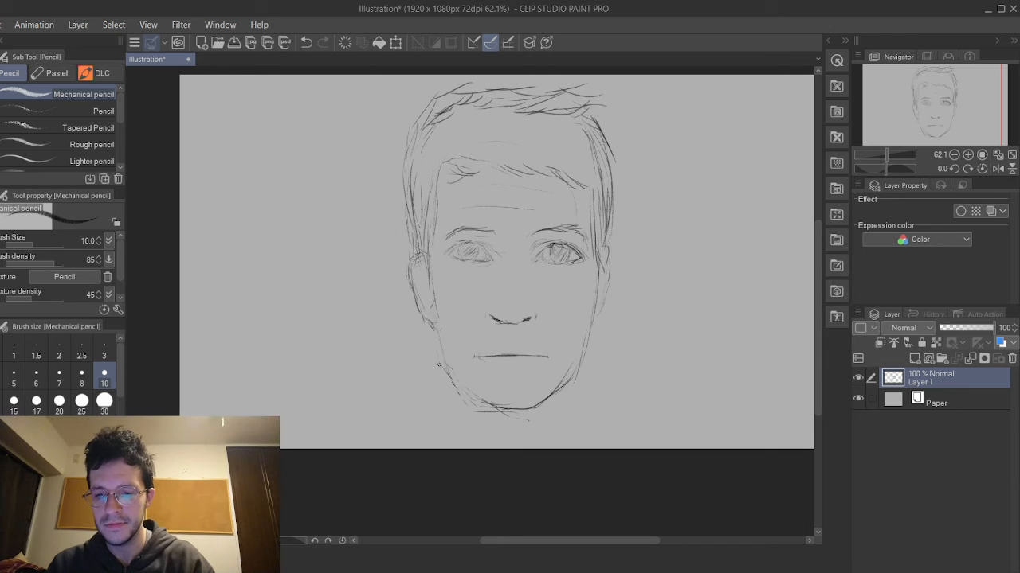
left_click_drag(442, 362, 494, 411)
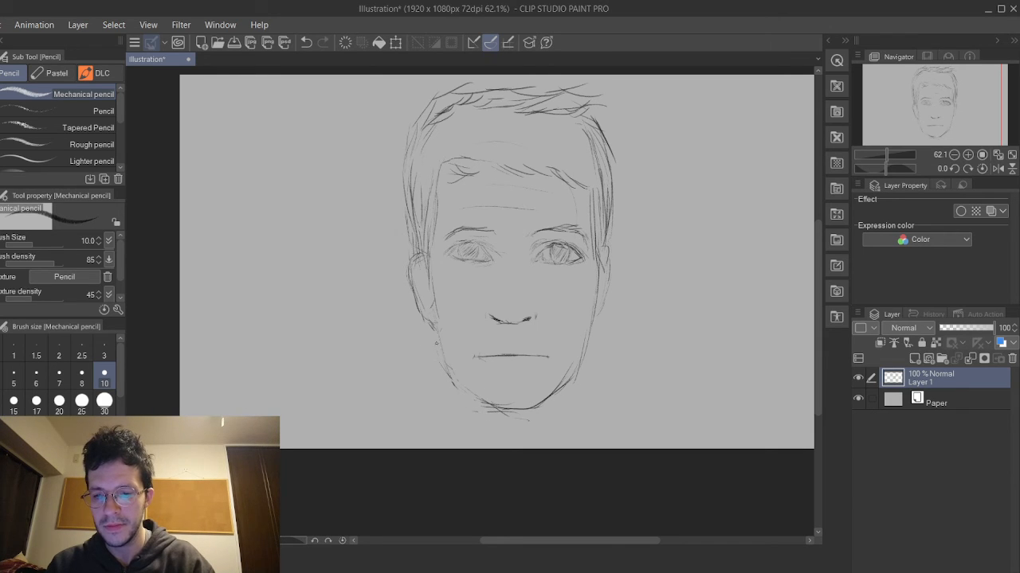
left_click_drag(437, 326, 474, 402)
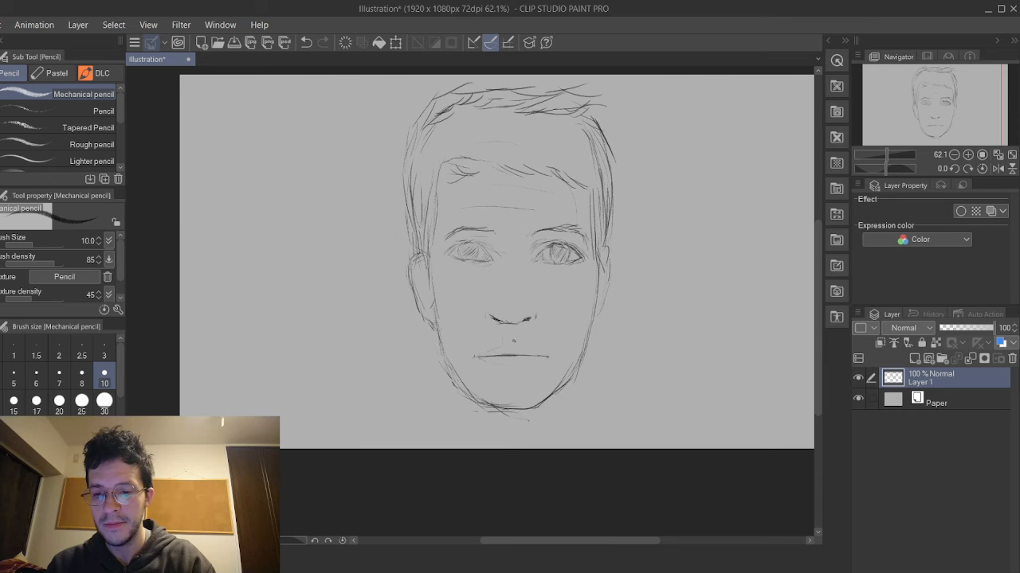
Draw the lower lip curve and darken both eyebrows.
left_click_drag(486, 357, 542, 357)
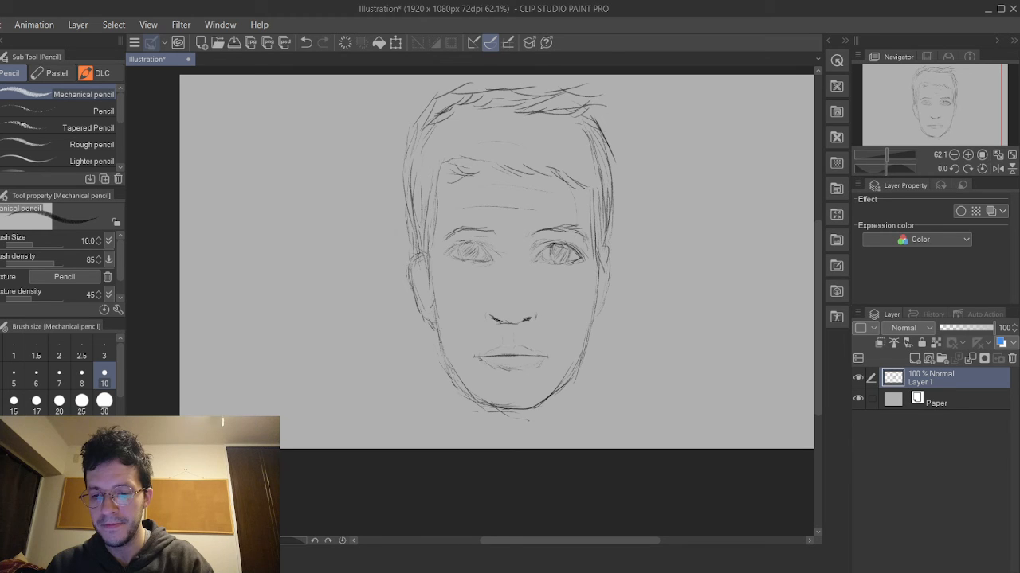
left_click_drag(478, 365, 518, 364)
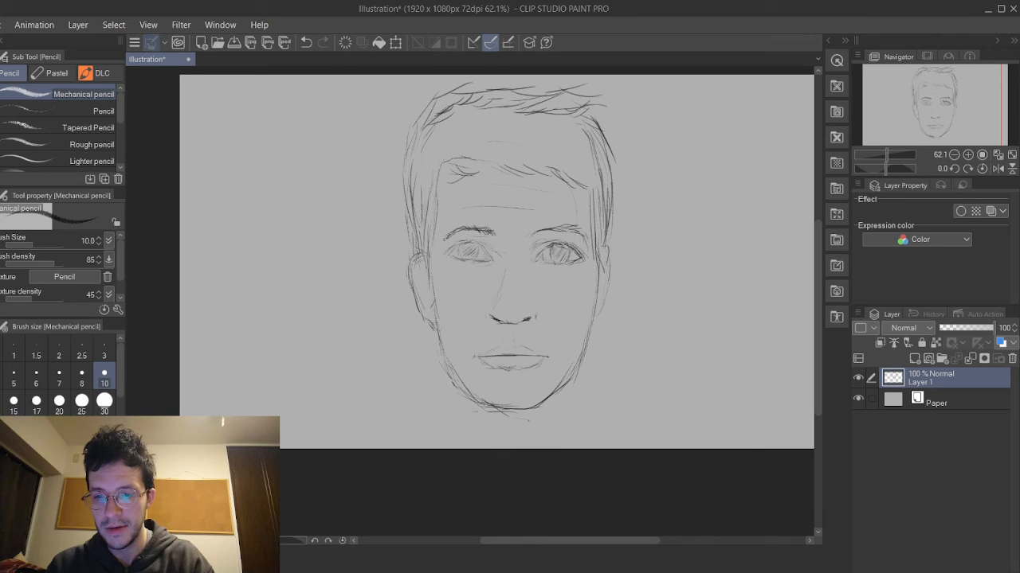
left_click_drag(447, 235, 490, 229)
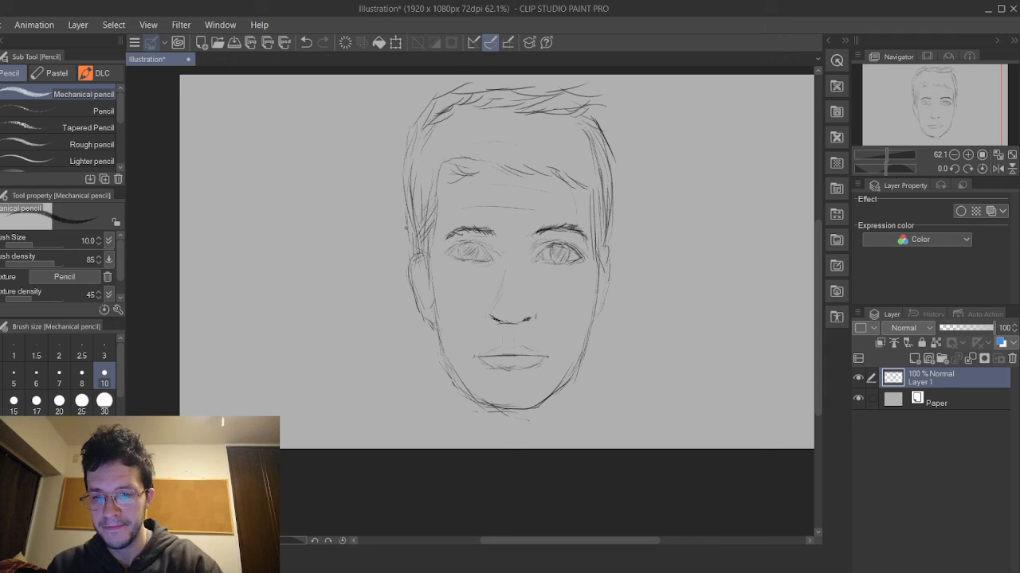
Hatch shading strokes into the hair.
left_click_drag(454, 119, 415, 231)
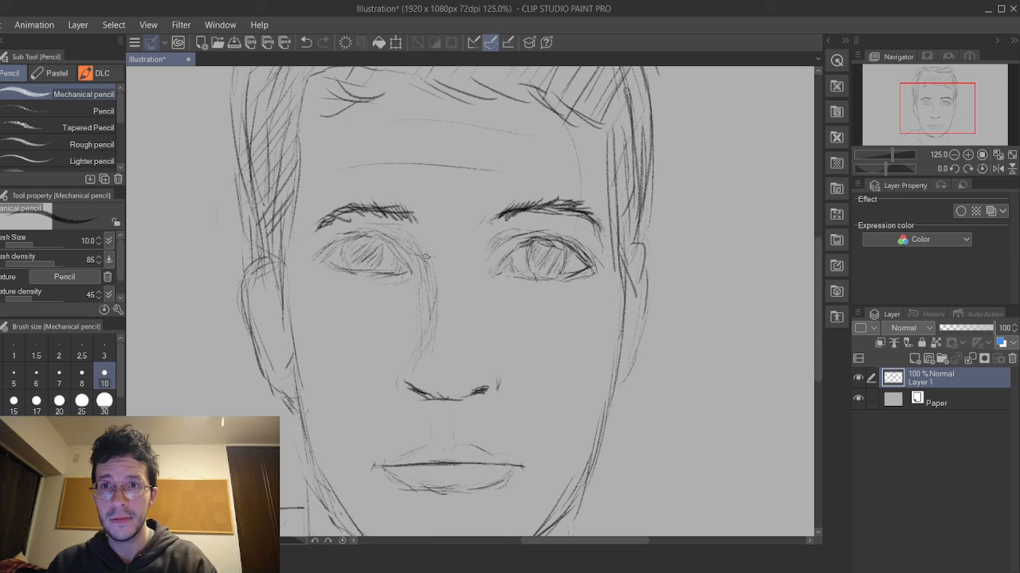
left_click_drag(430, 259, 458, 271)
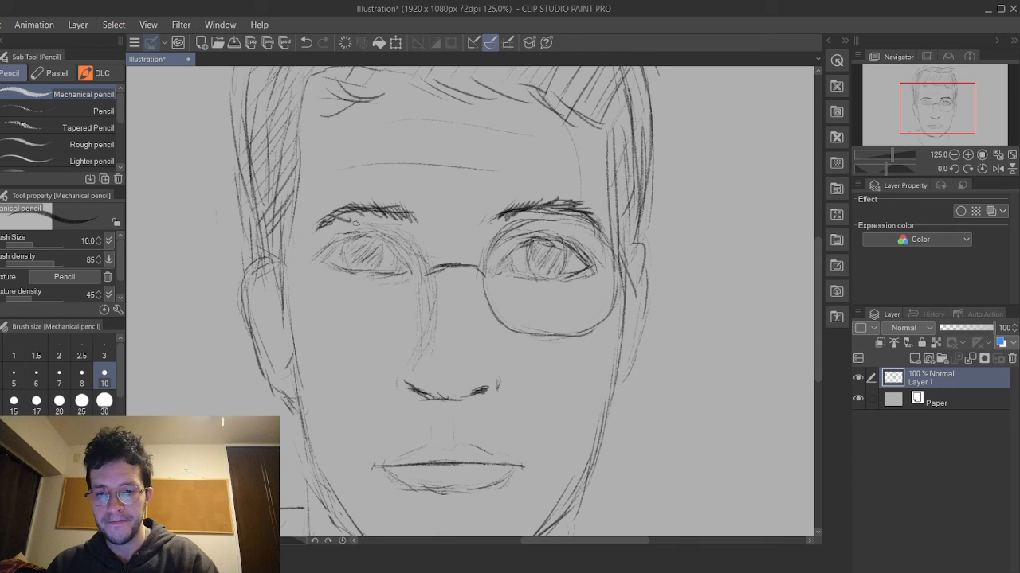
left_click_drag(359, 223, 343, 322)
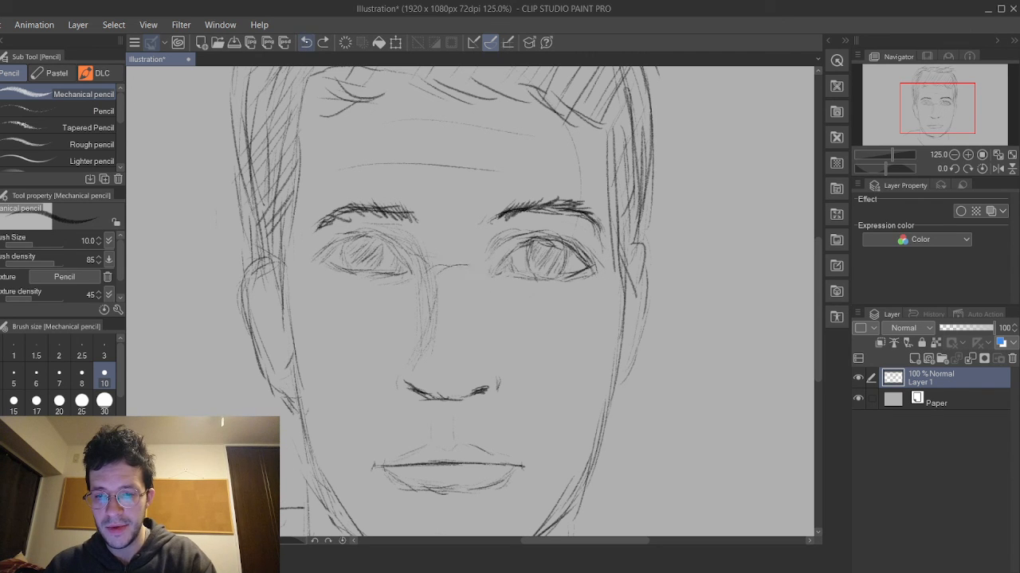
Add a new raster layer and draw the round lens around the right eye.
left_click_drag(430, 271, 470, 259)
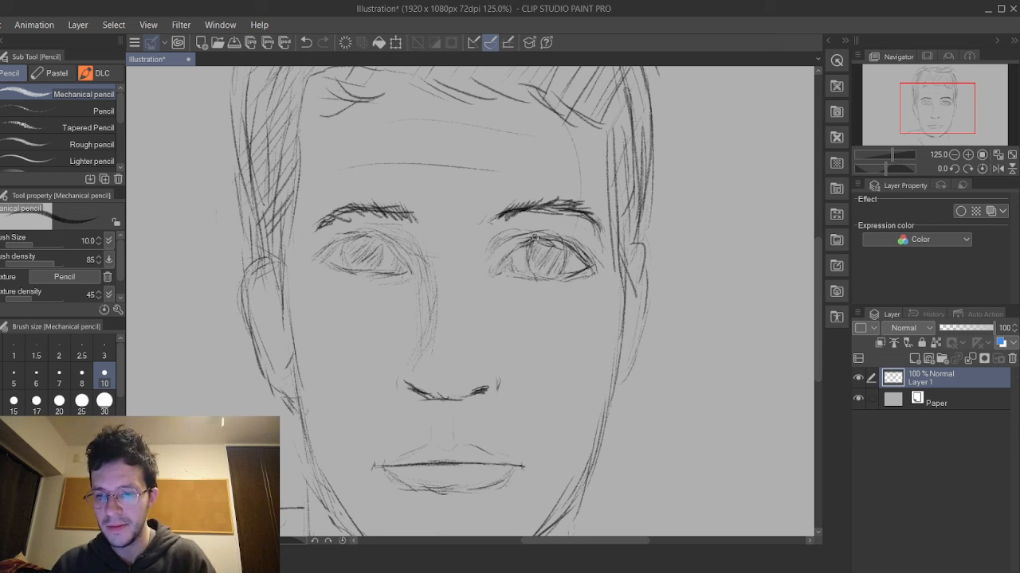
left_click(915, 358)
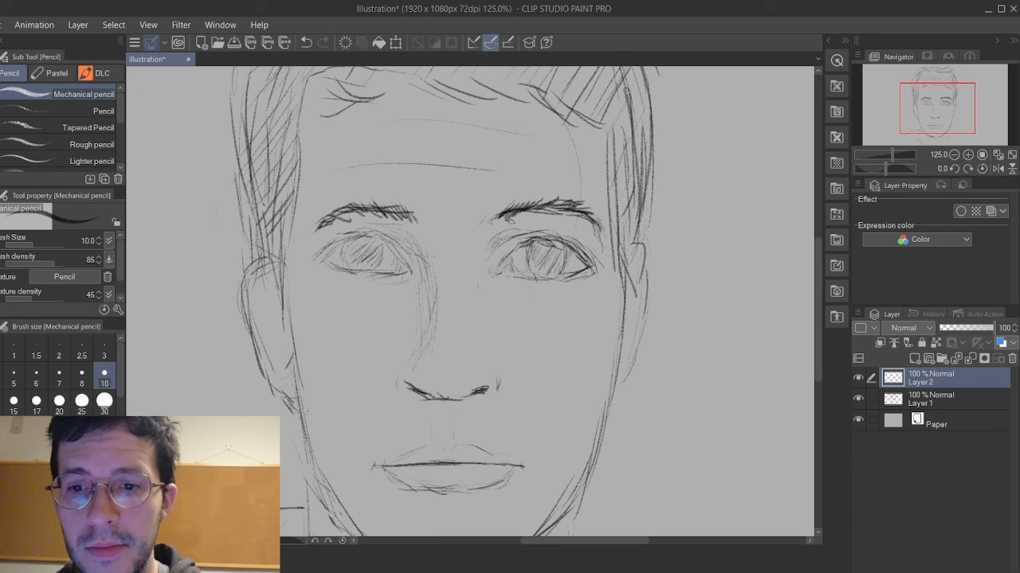
left_click_drag(502, 223, 590, 227)
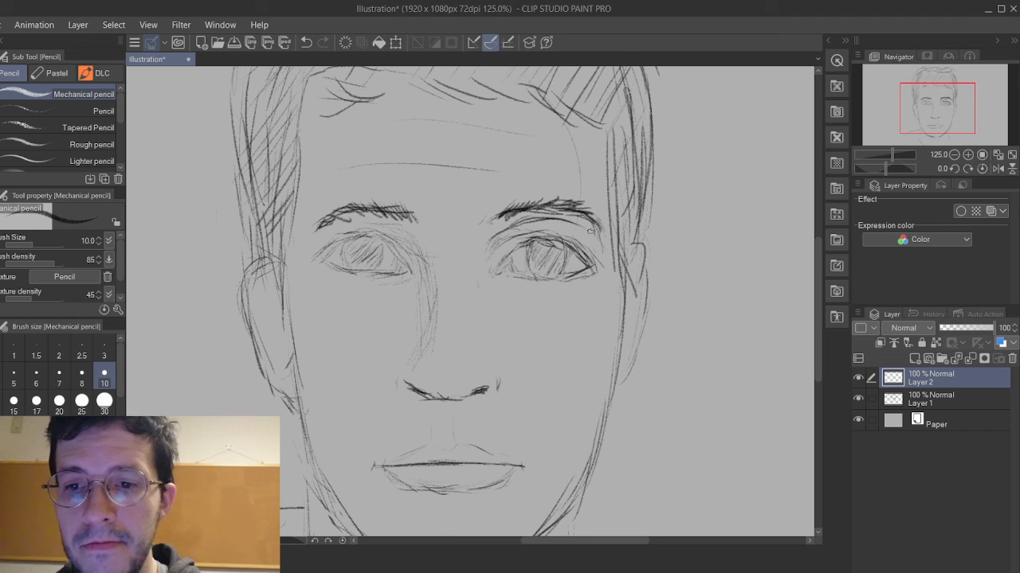
left_click_drag(557, 215, 634, 298)
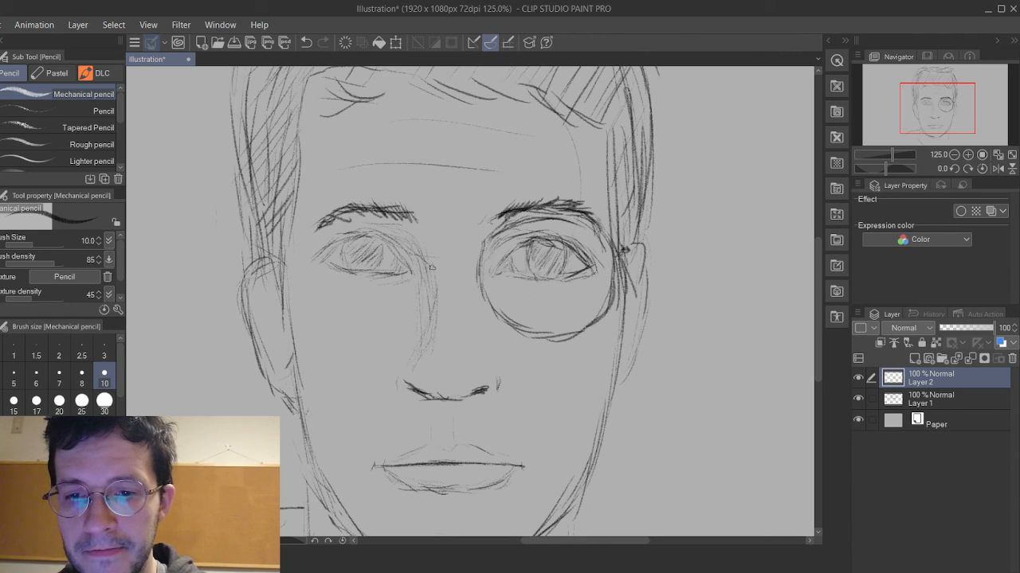
Draw the glasses bridge, the left lens circle, and the temple arms.
left_click_drag(430, 263, 478, 267)
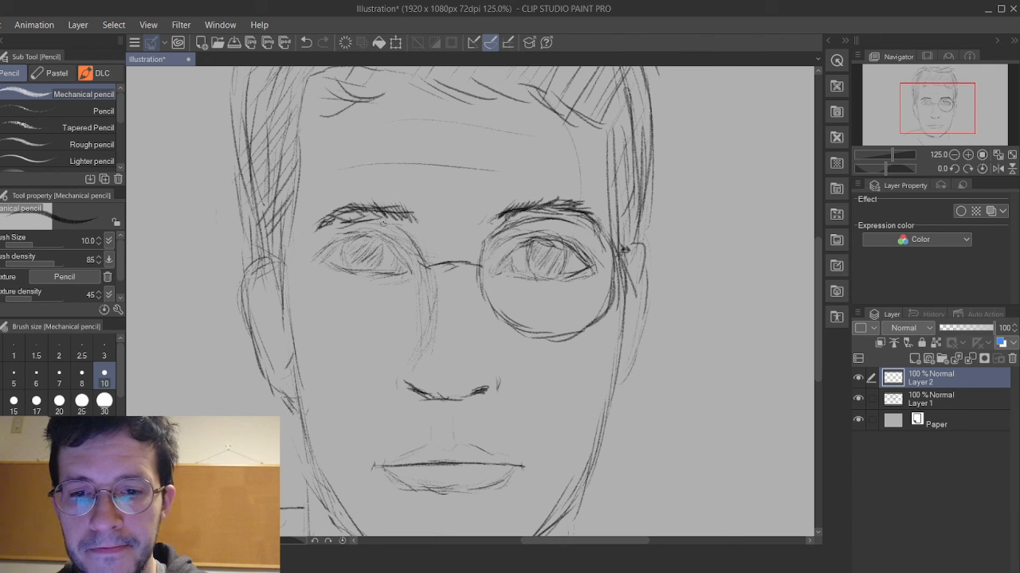
left_click_drag(307, 239, 386, 223)
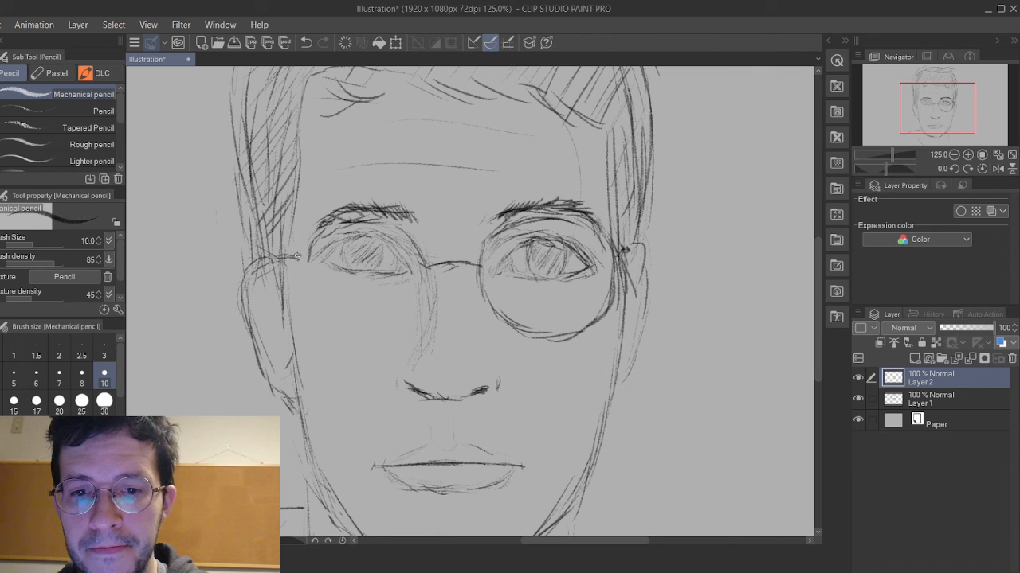
left_click_drag(298, 254, 322, 317)
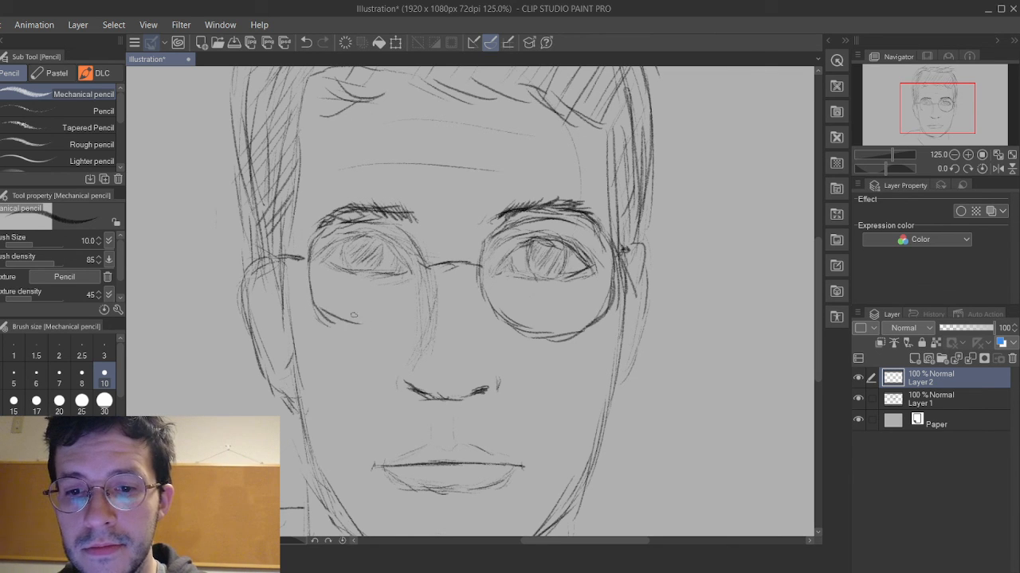
left_click_drag(327, 318, 422, 275)
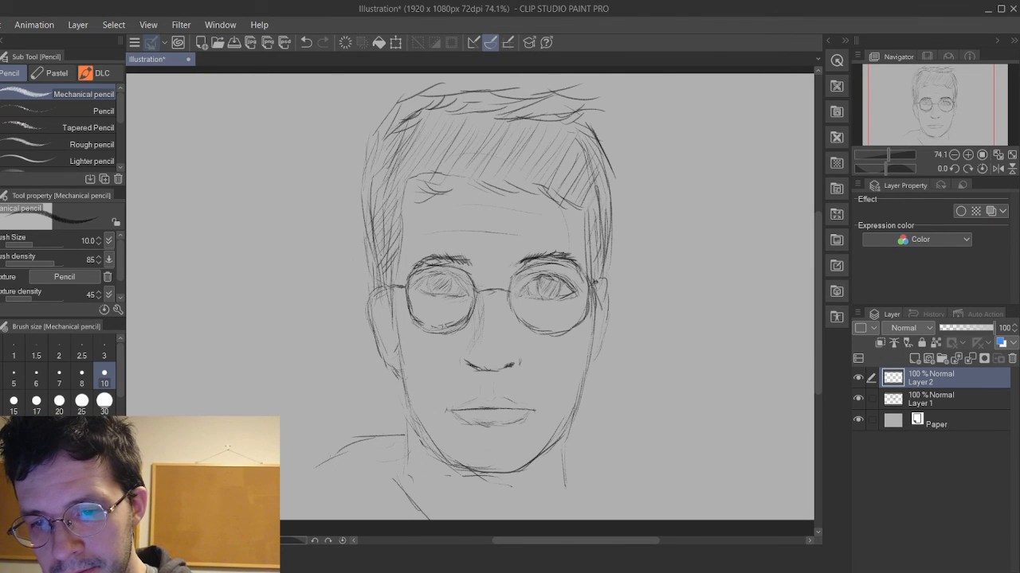
Sketch the right shoulder line opposite the left one.
left_click(446, 323)
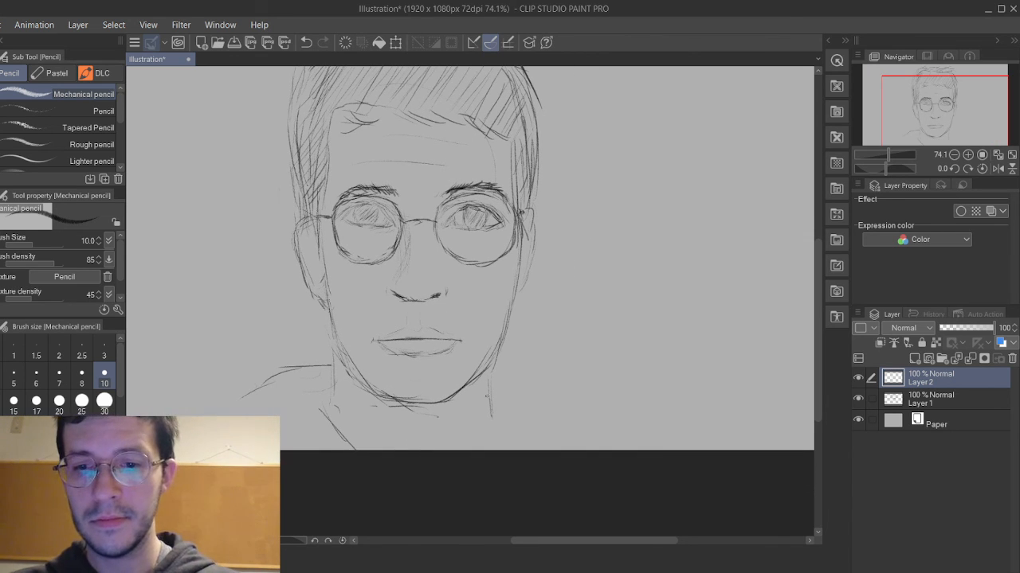
left_click_drag(494, 390, 625, 450)
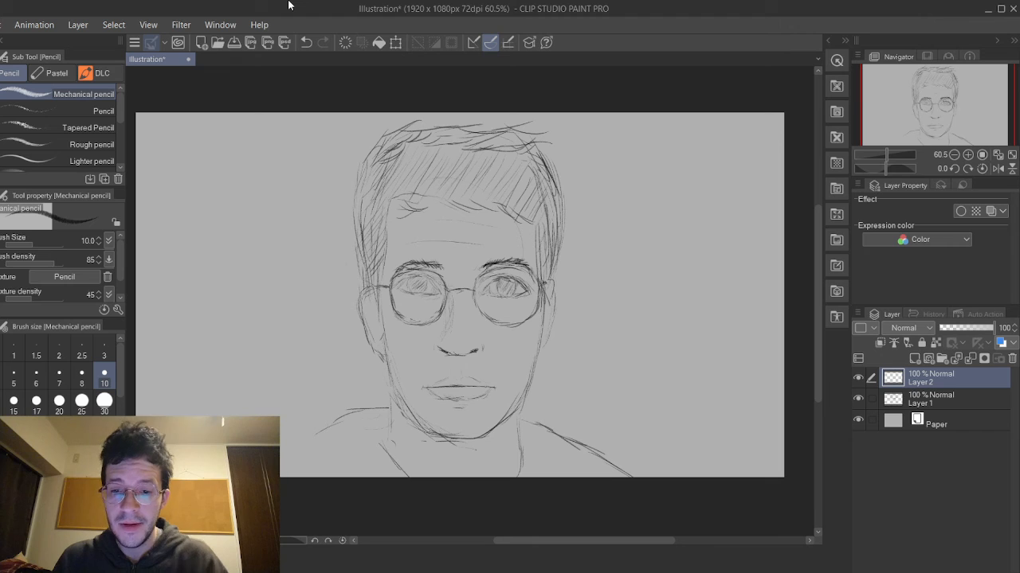
mouse_move(141, 5)
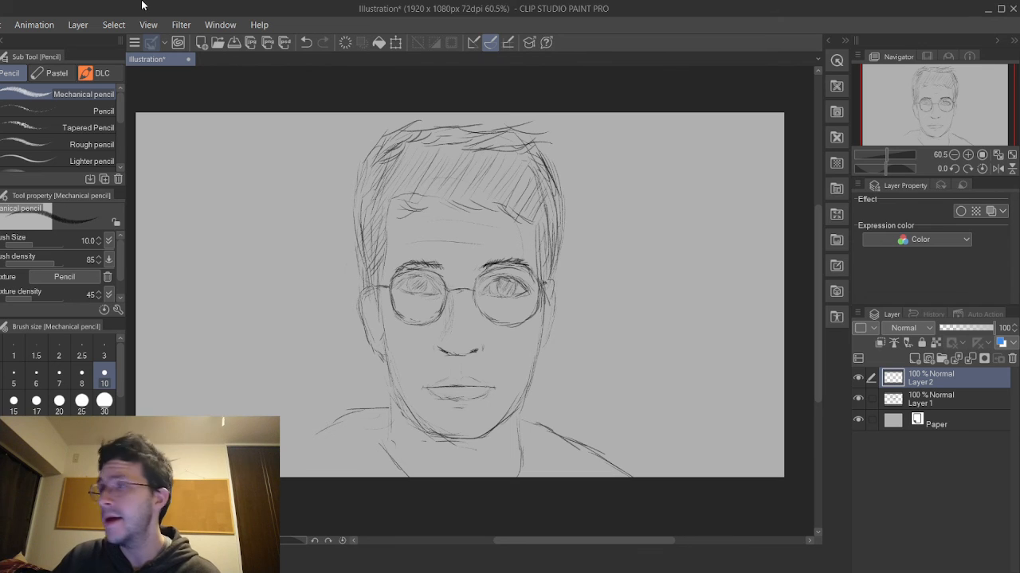
mouse_move(90, 5)
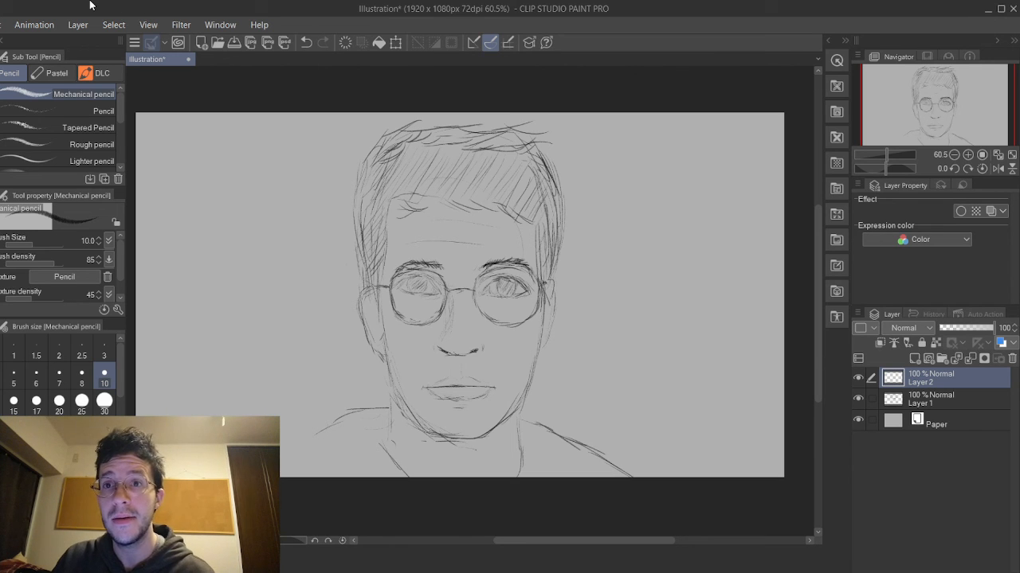